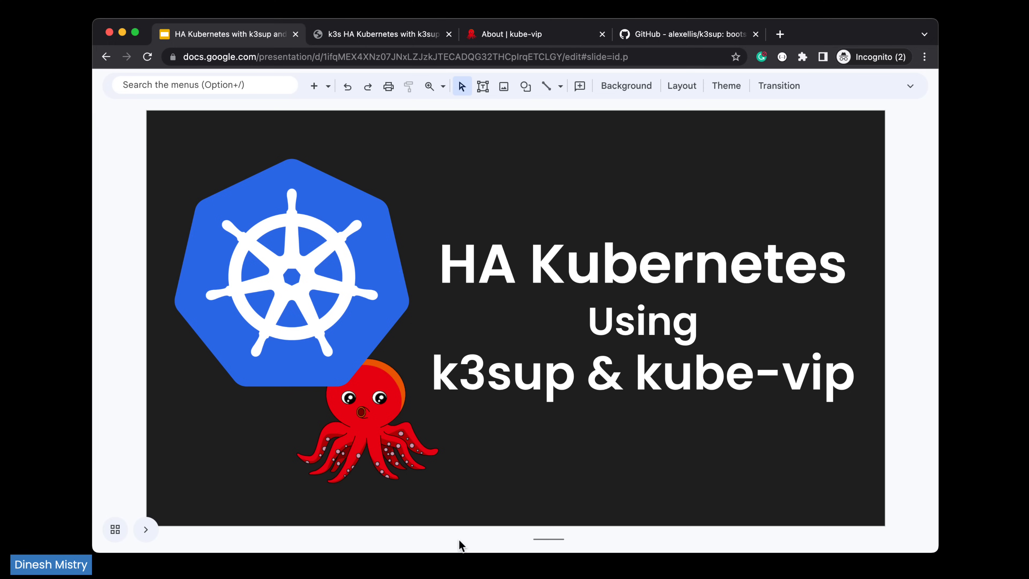
mouse_move(497, 313)
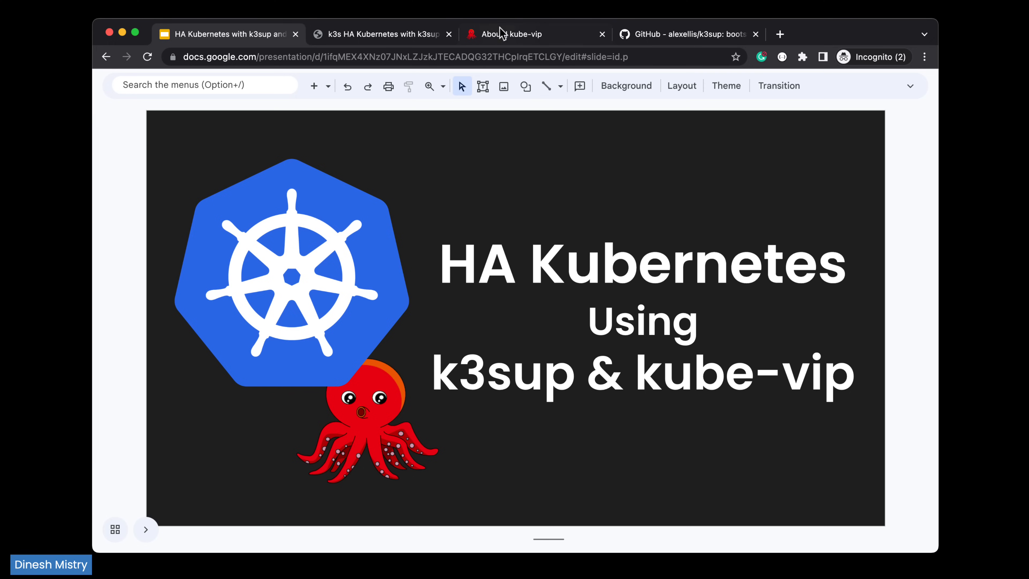
Step: Look over the kube-vip About page, then review the alexellis/k3sup repository page
click(525, 33)
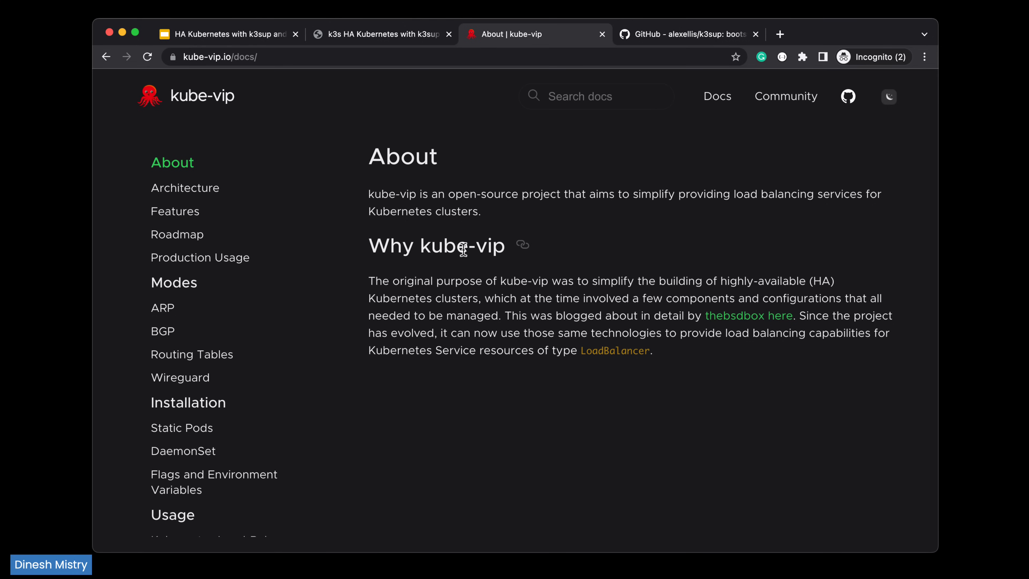
scroll(down, 3)
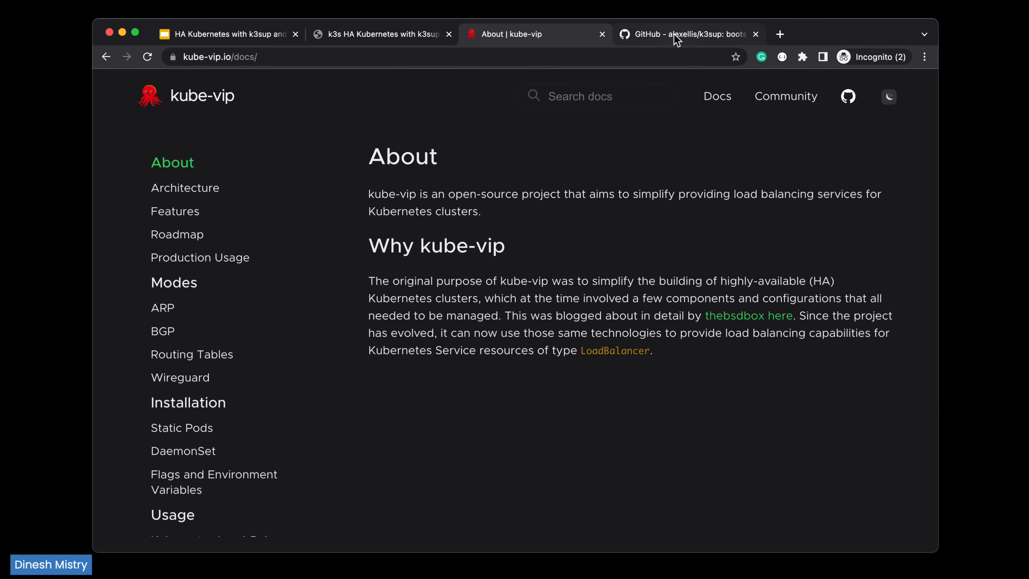
click(688, 34)
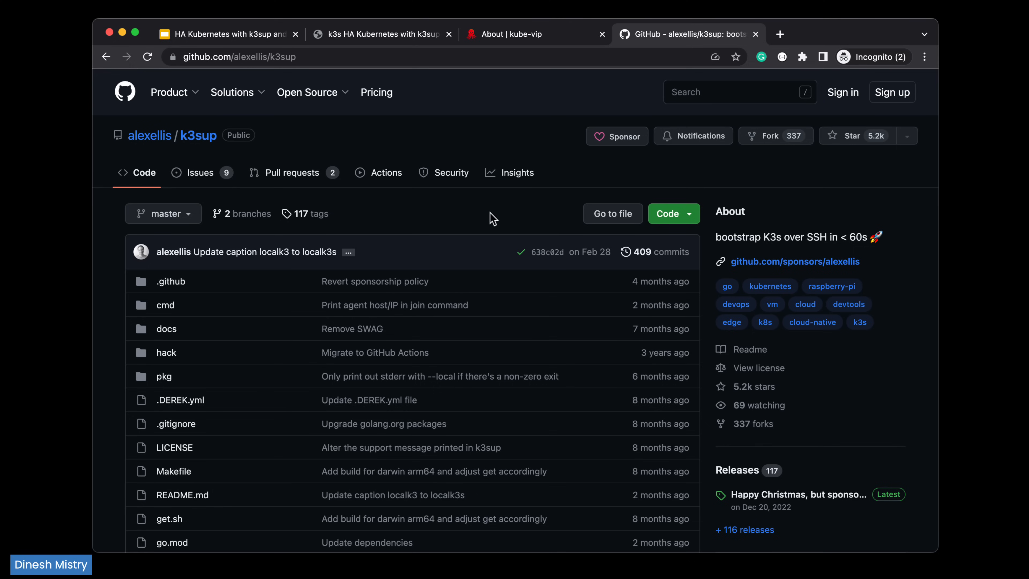
scroll(down, 3)
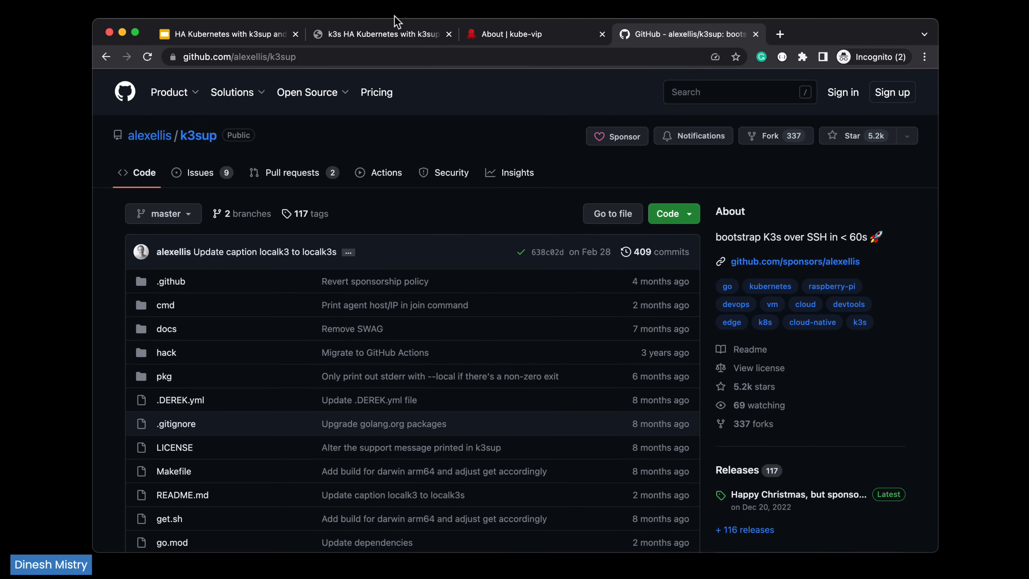
Step: Read the k3s HA tutorial from Prerequisites and Install k3sup down to the ssh-copy-id blocks
click(380, 33)
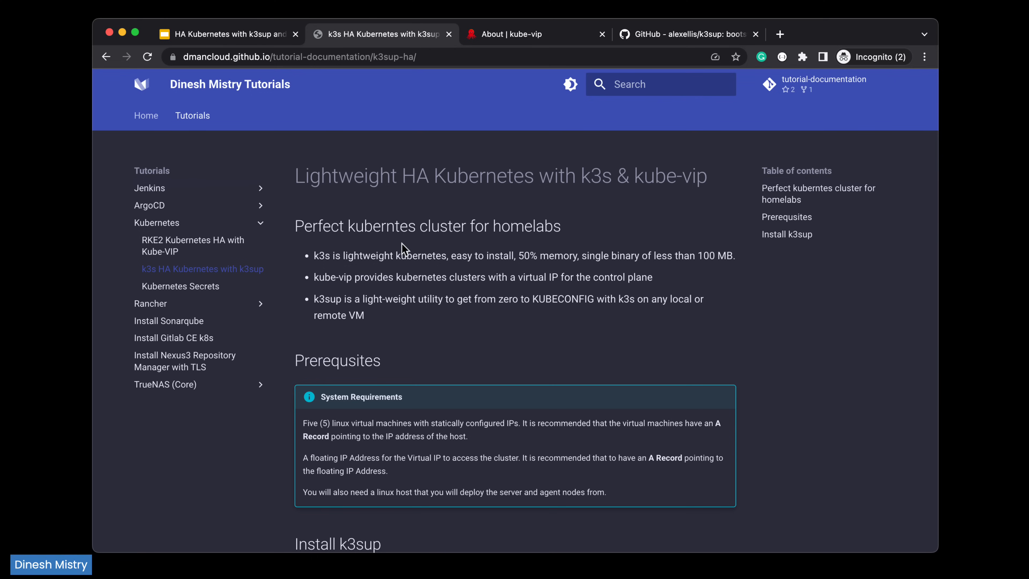
mouse_move(406, 353)
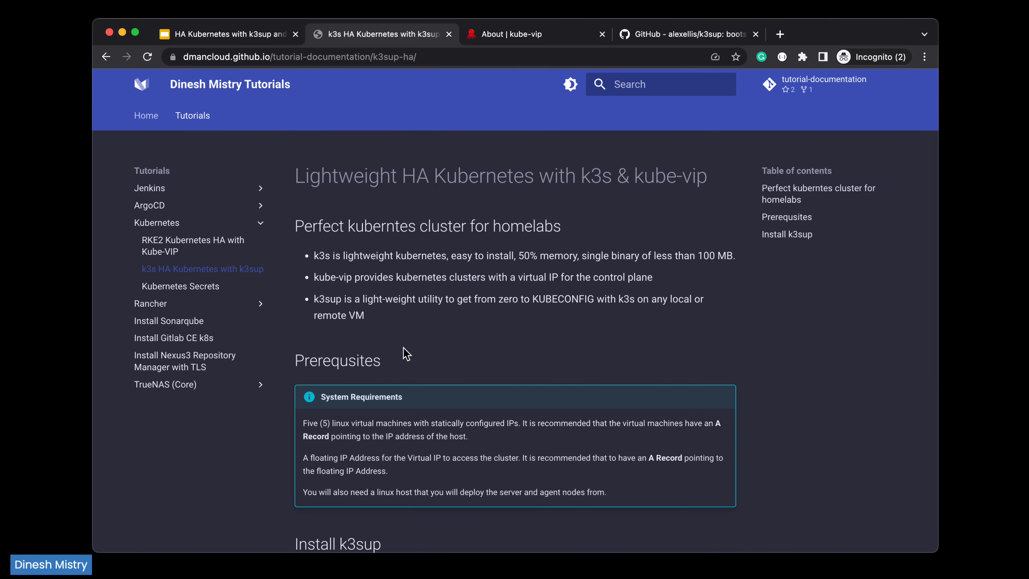
scroll(down, 3)
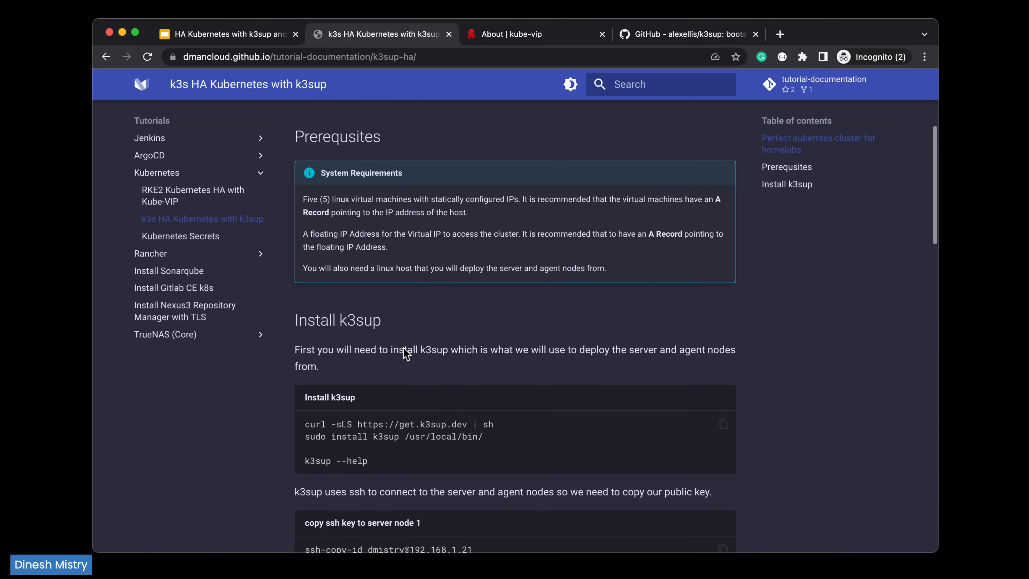
click(817, 143)
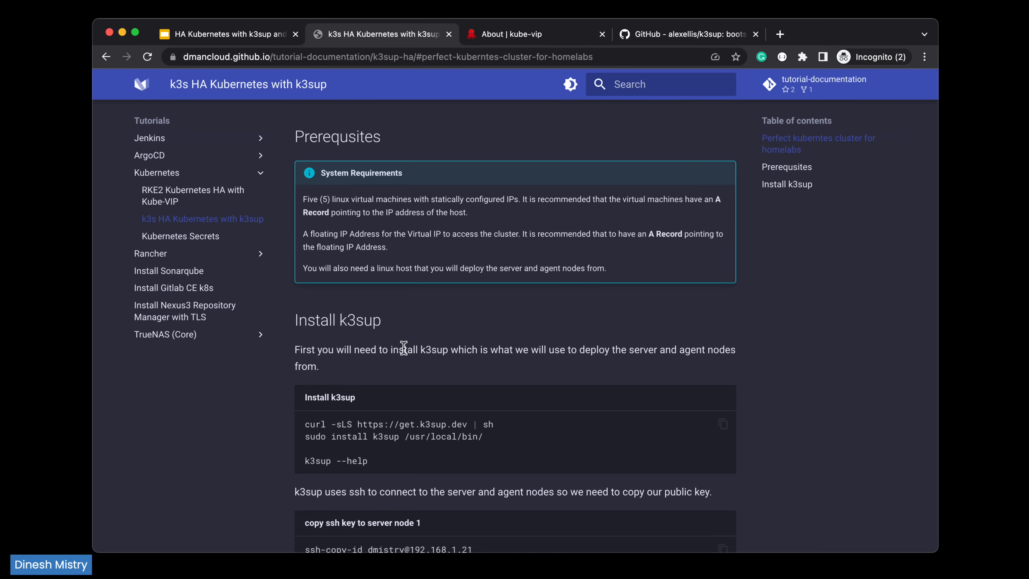
scroll(down, 3)
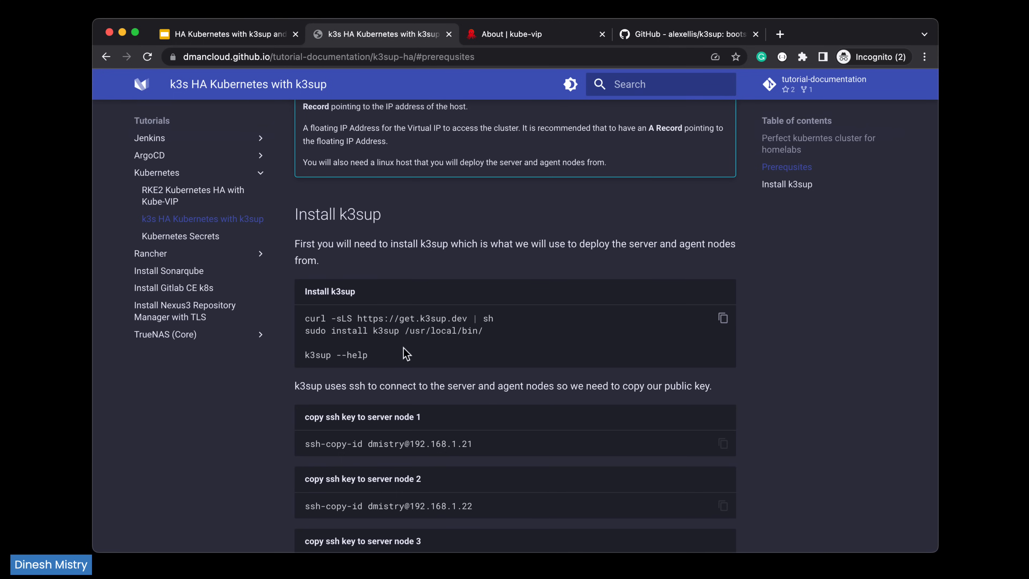
mouse_move(315, 313)
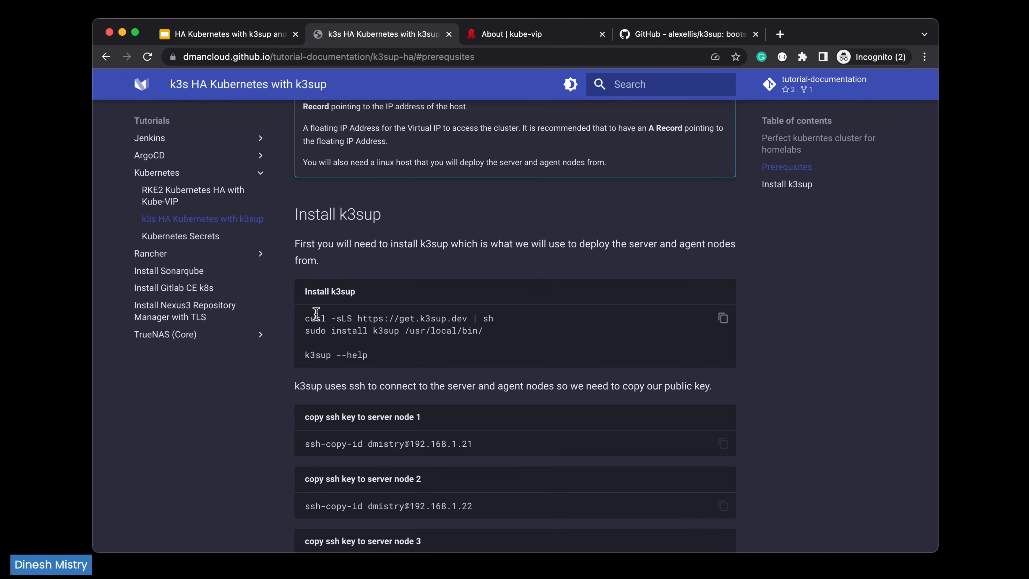
mouse_move(365, 315)
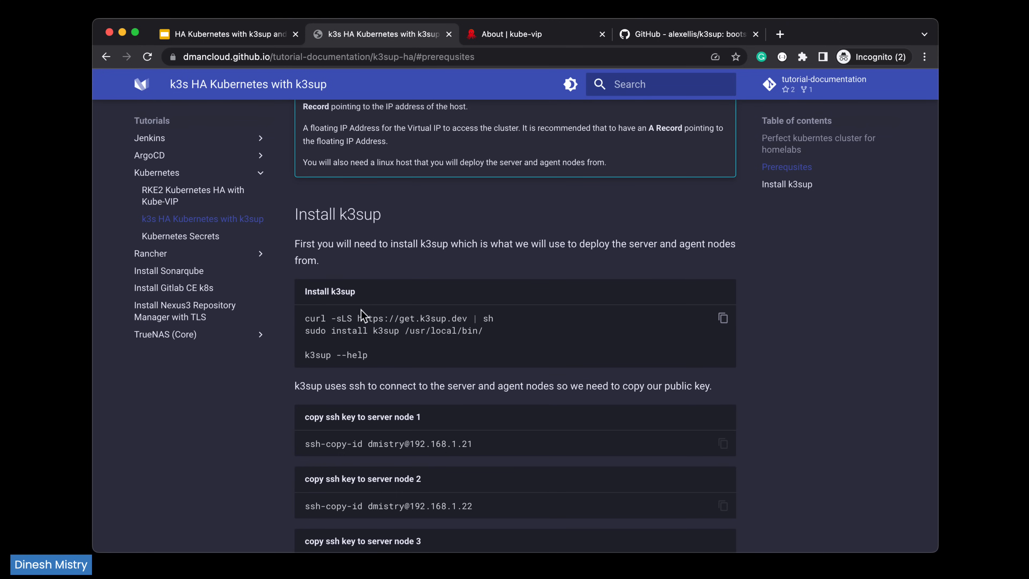
scroll(down, 3)
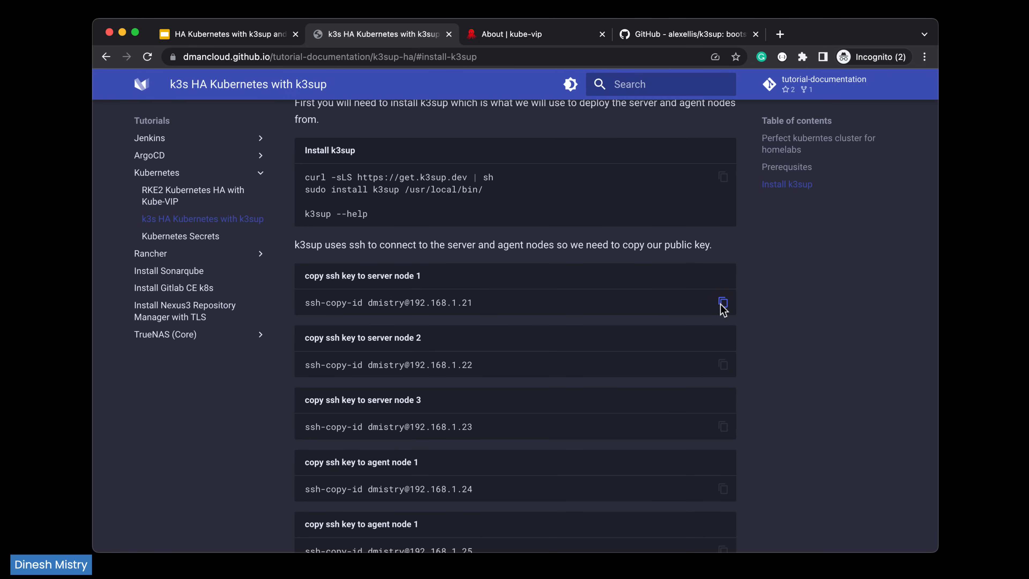
click(722, 302)
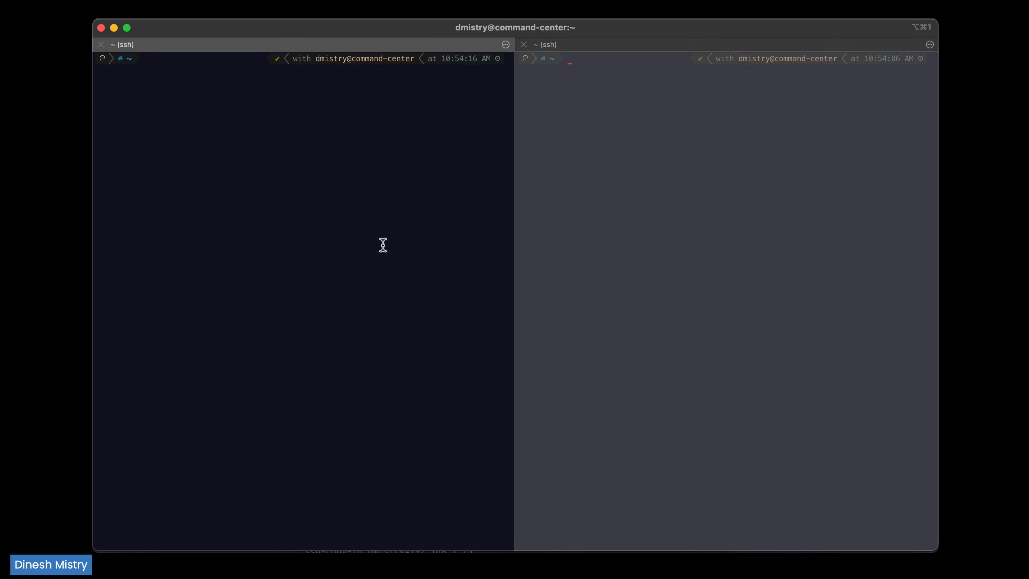
text(ssh-copy-id dmistry@192.168.1.21)
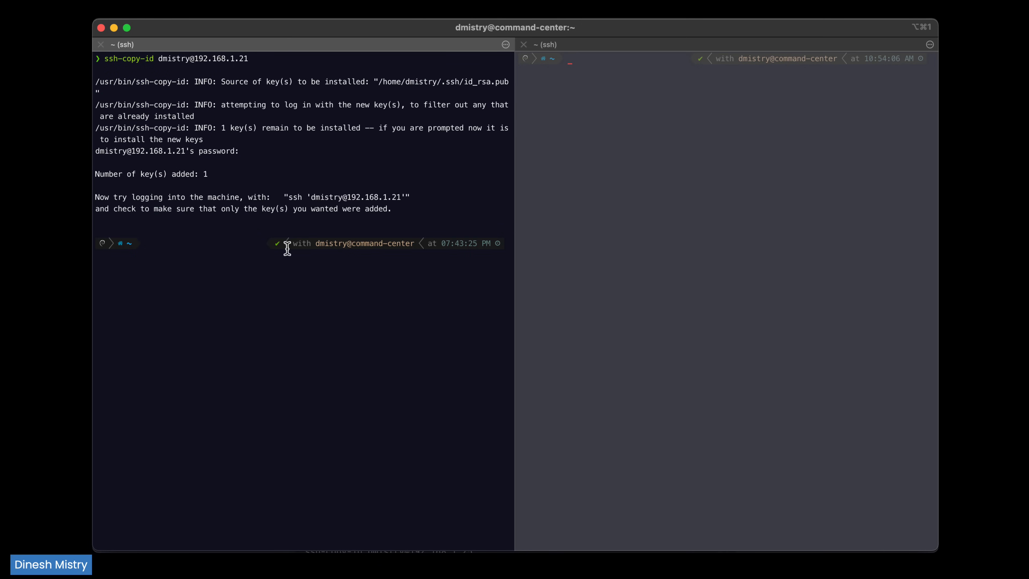
text(ssh-copy-id dmistry@192.168.1.22)
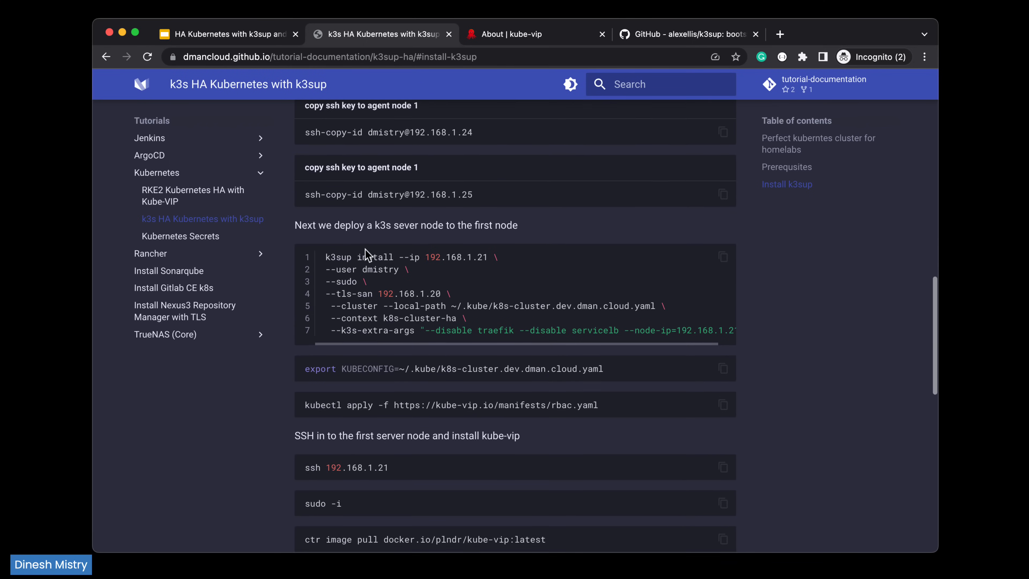
Step: Bring up the k3sup install code block for deploying k3s to the first server node
scroll(down, 3)
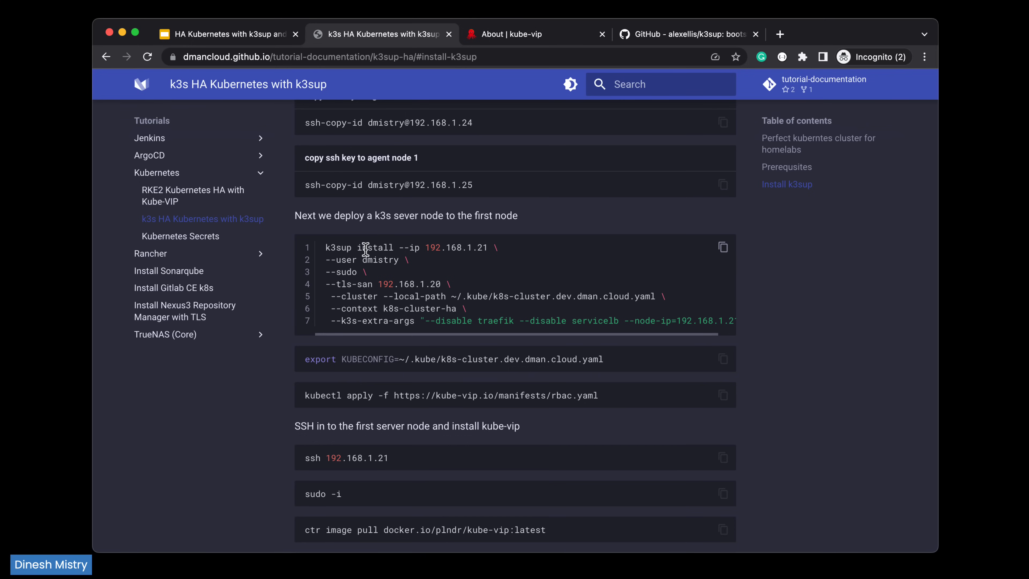
mouse_move(342, 266)
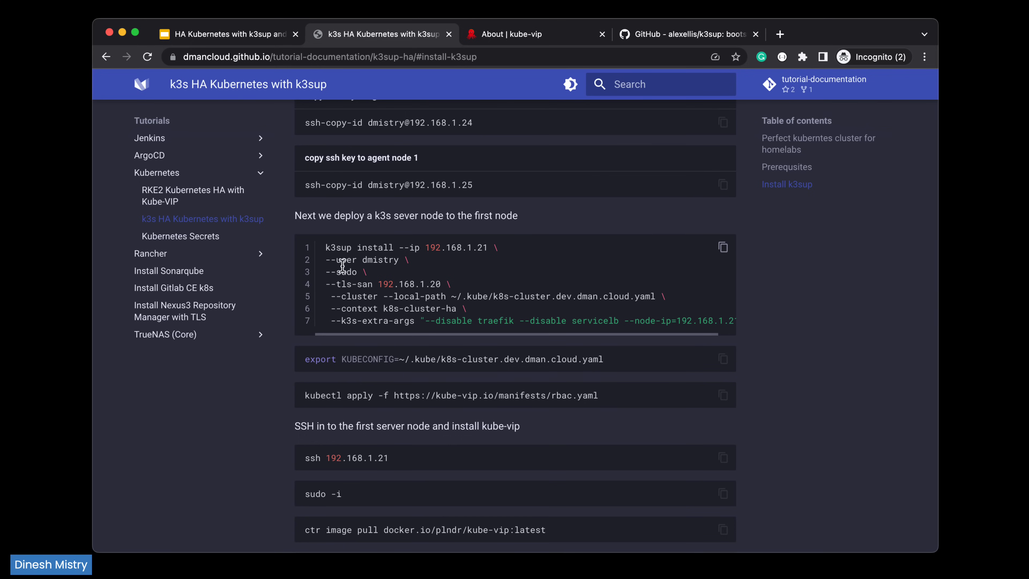
mouse_move(330, 266)
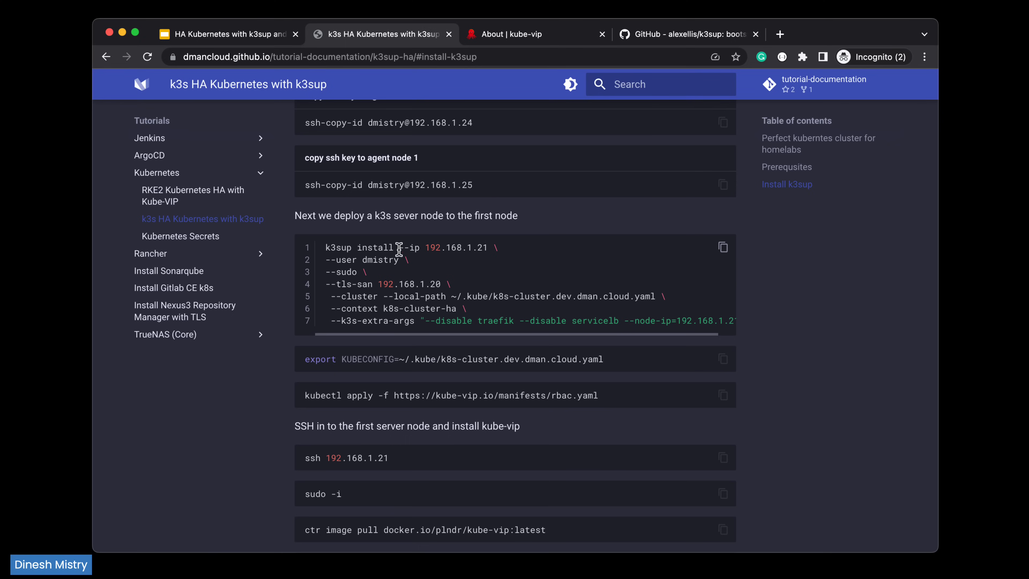
mouse_move(380, 244)
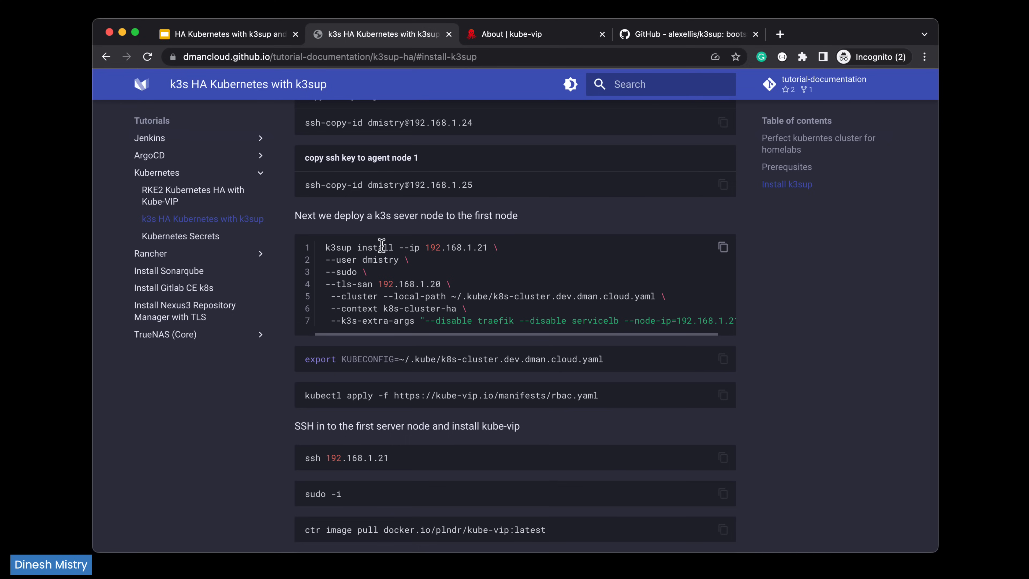
mouse_move(423, 255)
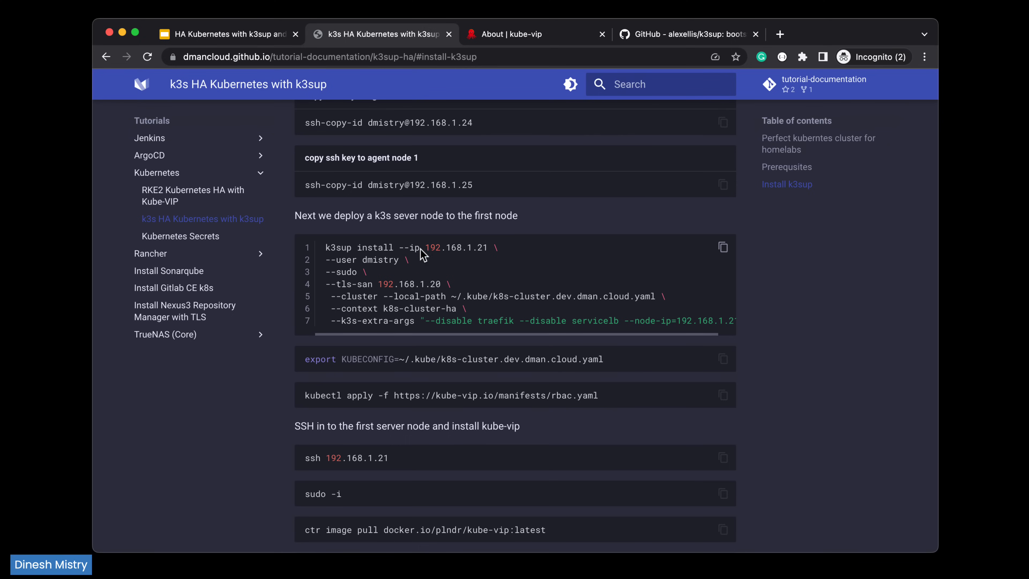
mouse_move(487, 267)
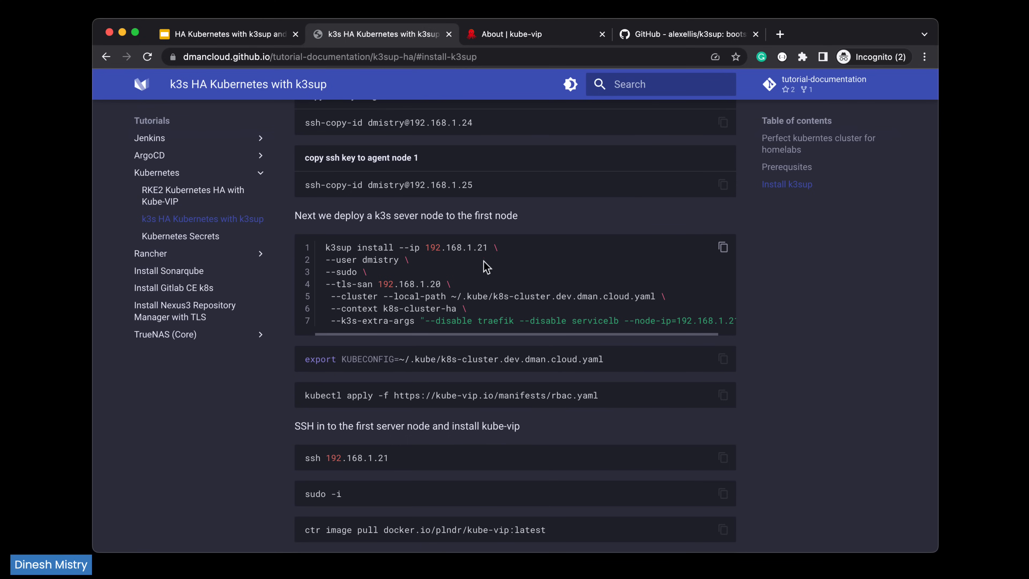
mouse_move(494, 258)
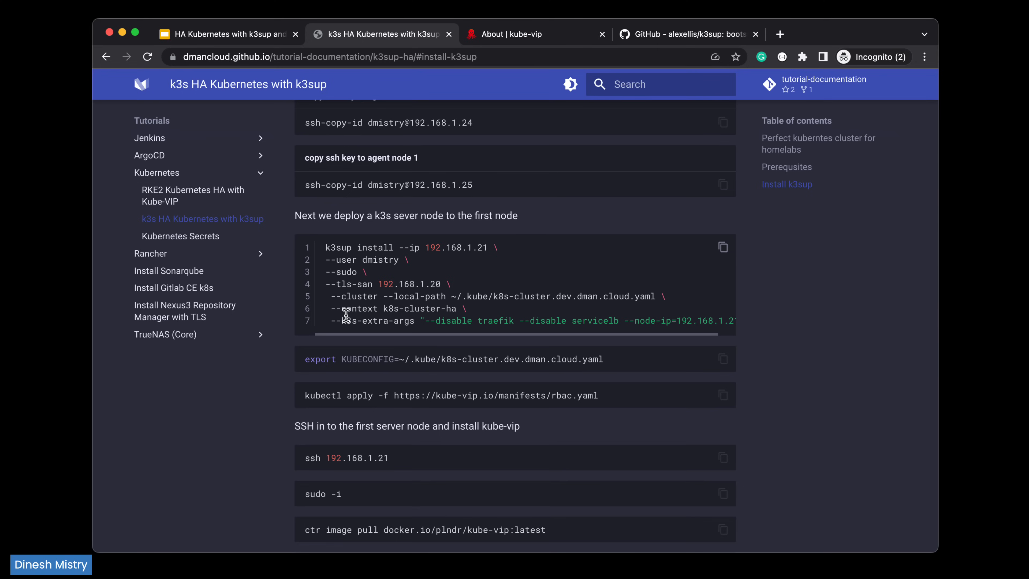
Step: Run the k3sup install on 192.168.1.21, saving the k8s-cluster-ha kubeconfig
click(722, 248)
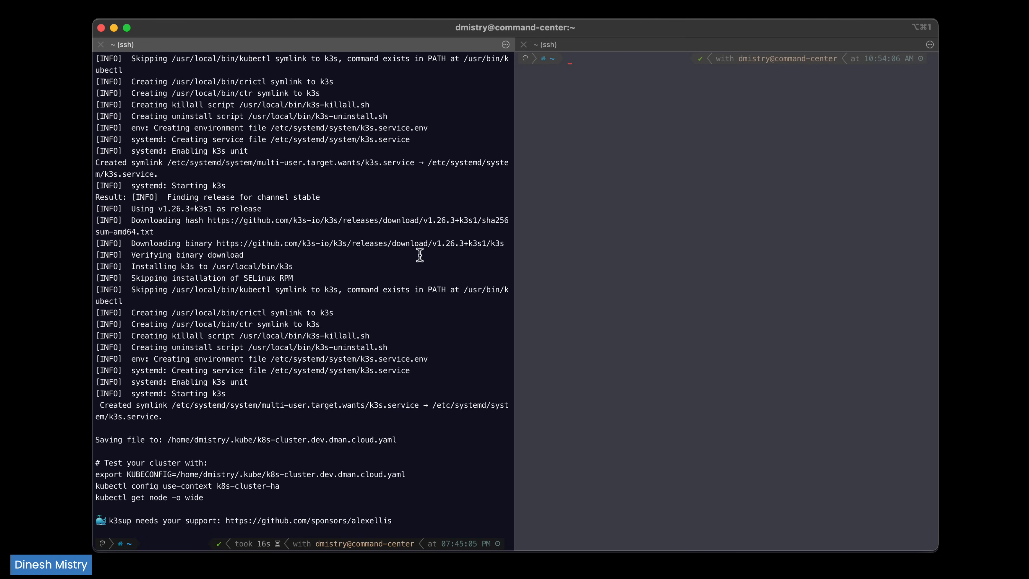
mouse_move(281, 315)
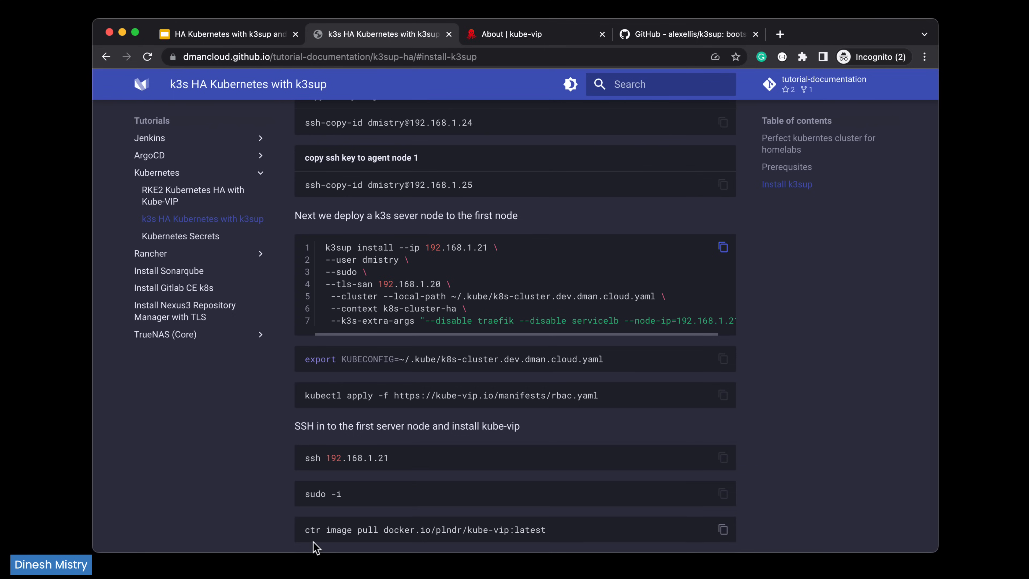
scroll(down, 3)
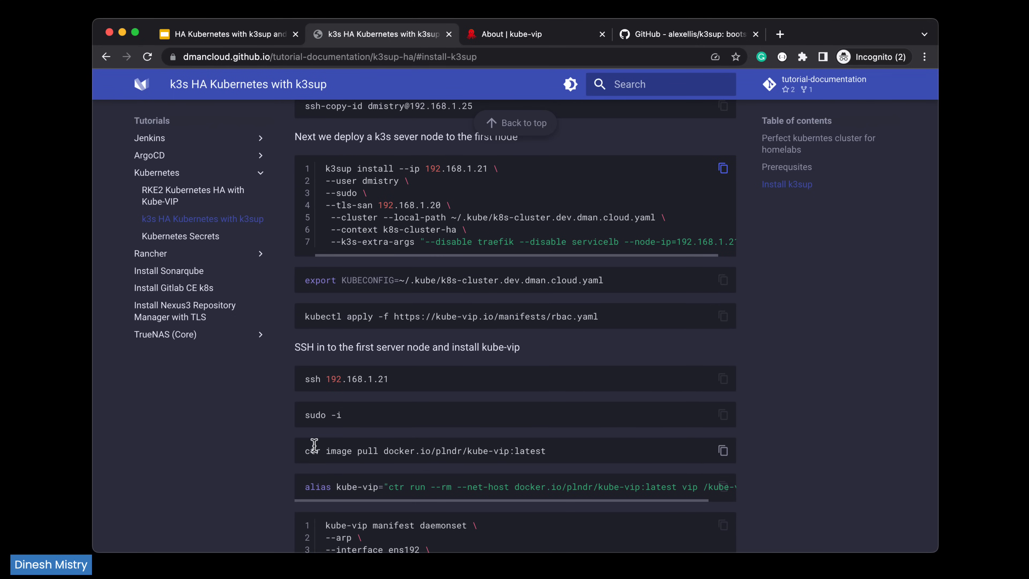
scroll(down, 3)
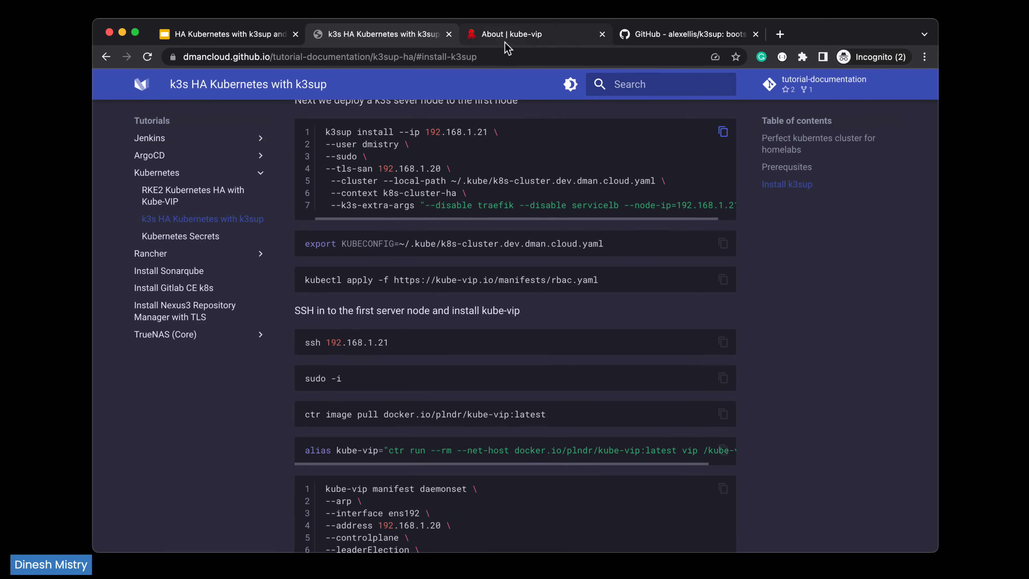
mouse_move(511, 33)
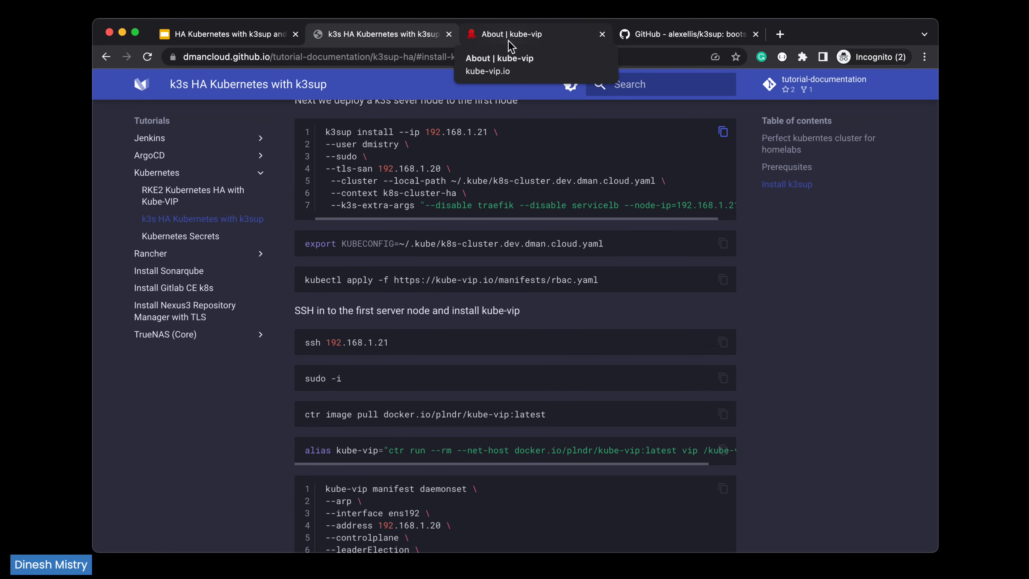
scroll(down, 3)
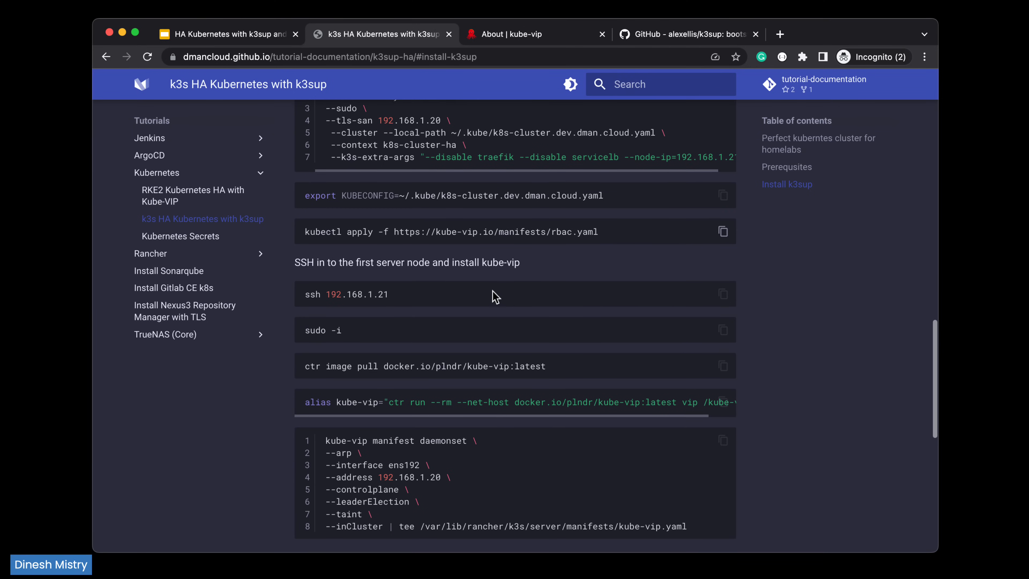
scroll(down, 3)
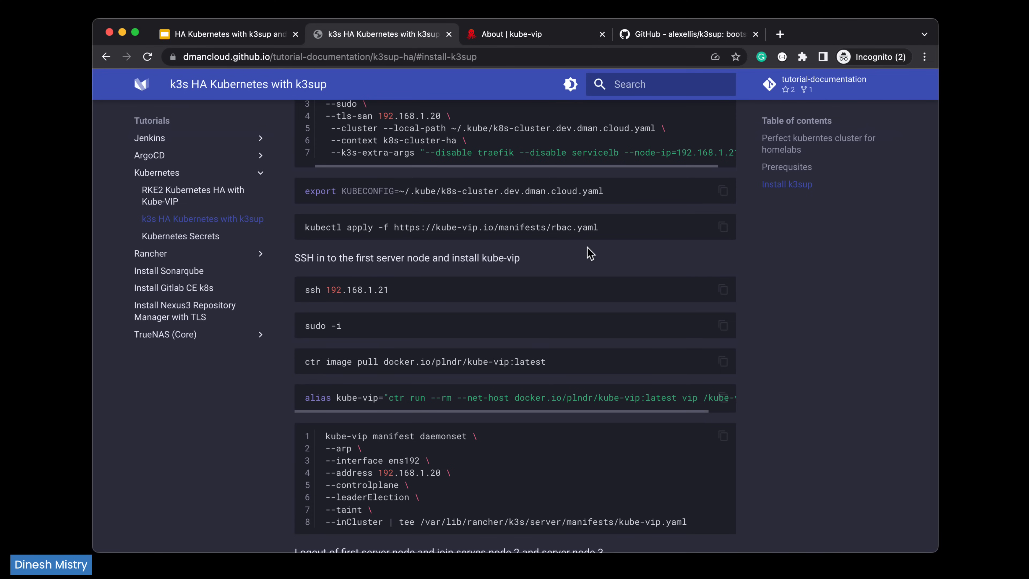
click(722, 228)
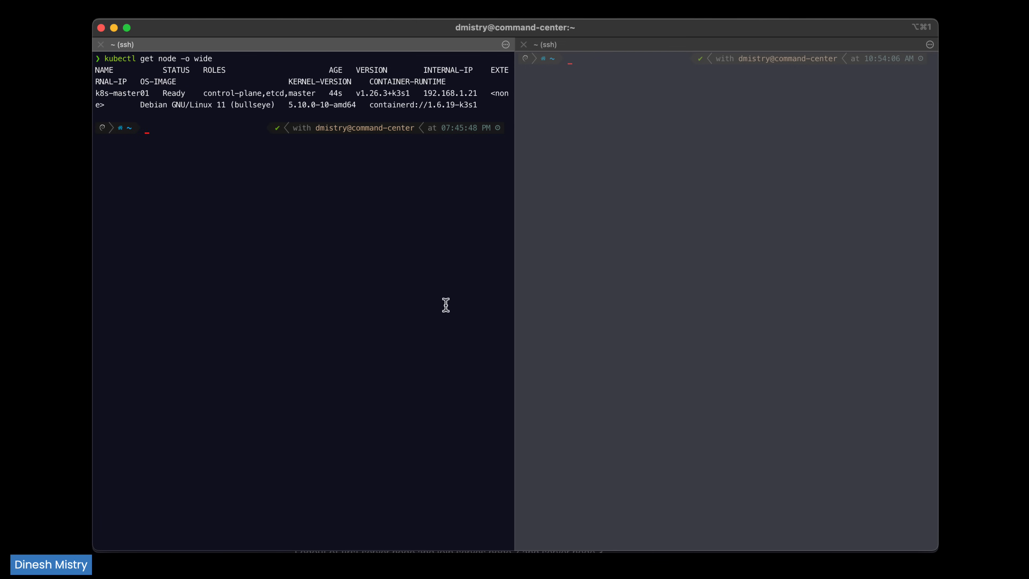
text(kubectl apply -f https://kube-vip.io/manifests/rbac.yaml)
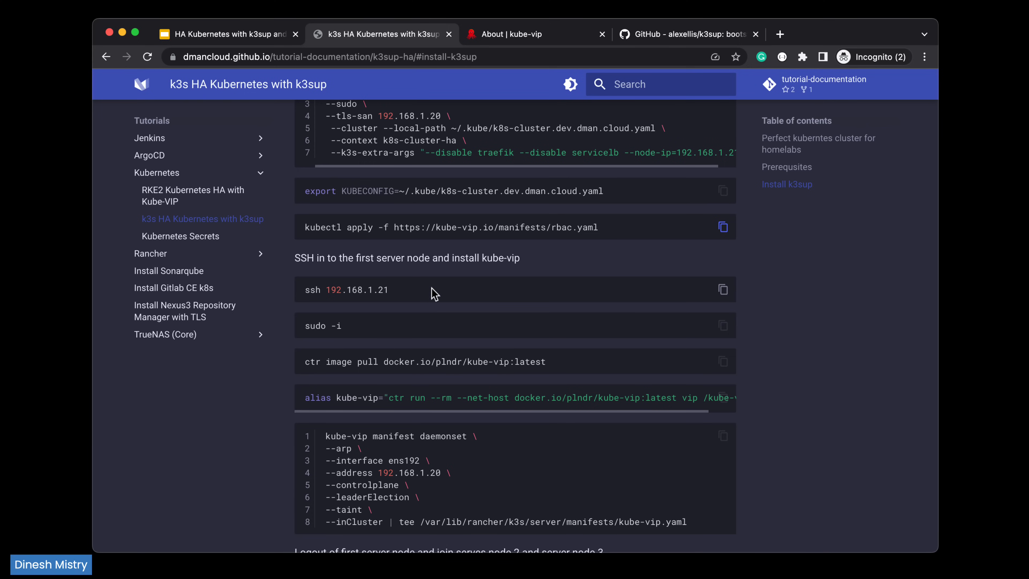
scroll(down, 3)
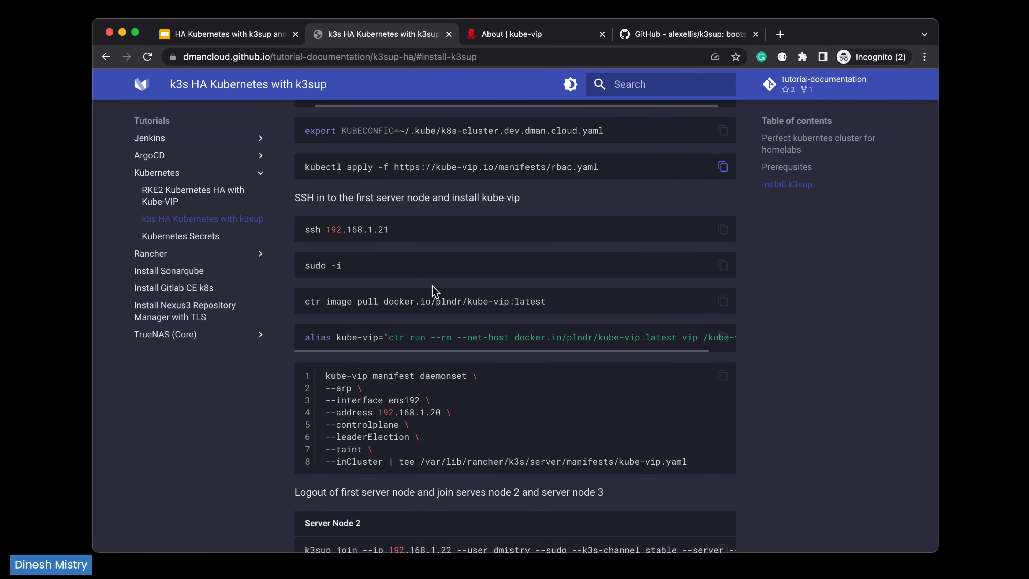
mouse_move(406, 230)
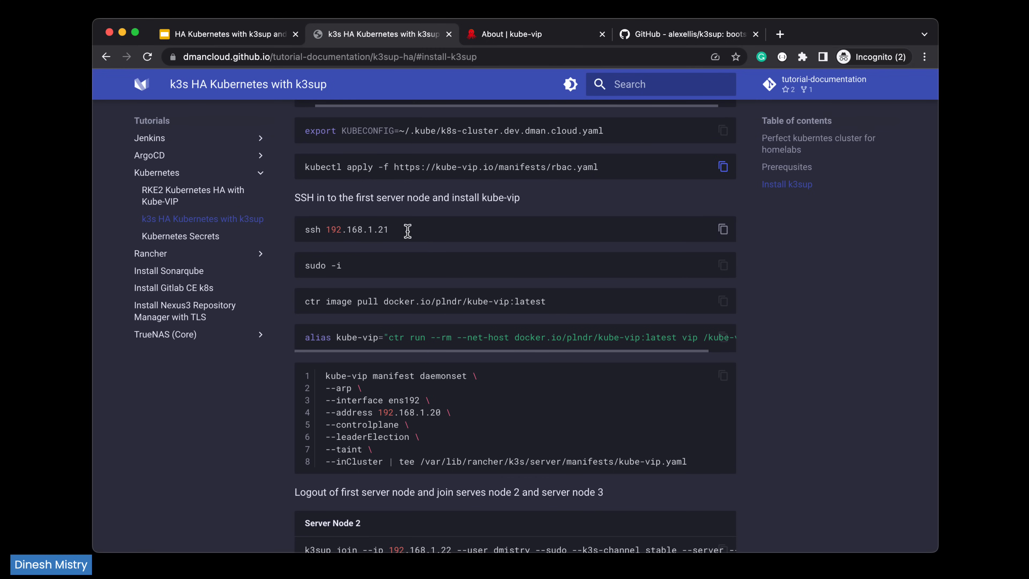
mouse_move(381, 308)
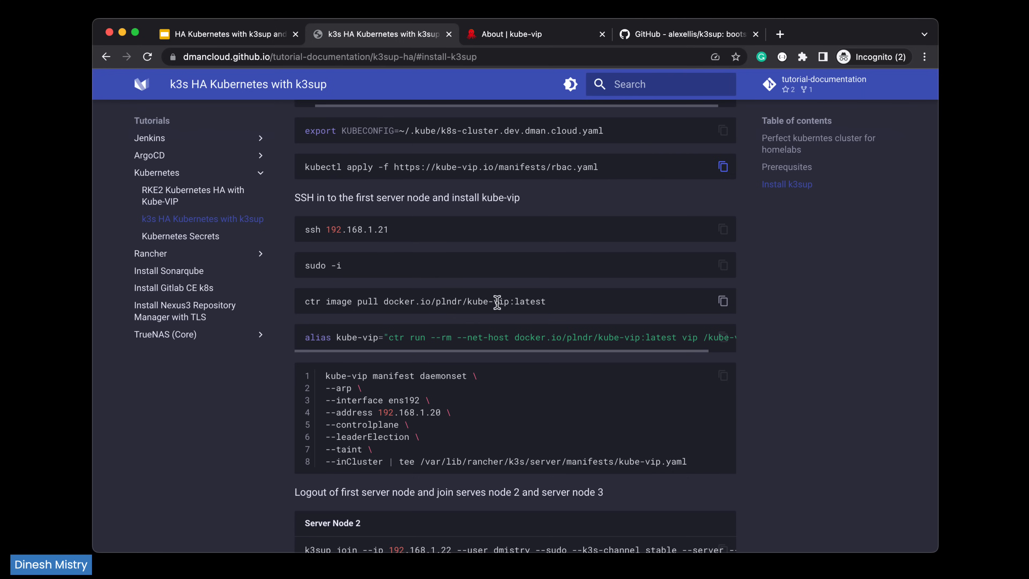
mouse_move(722, 229)
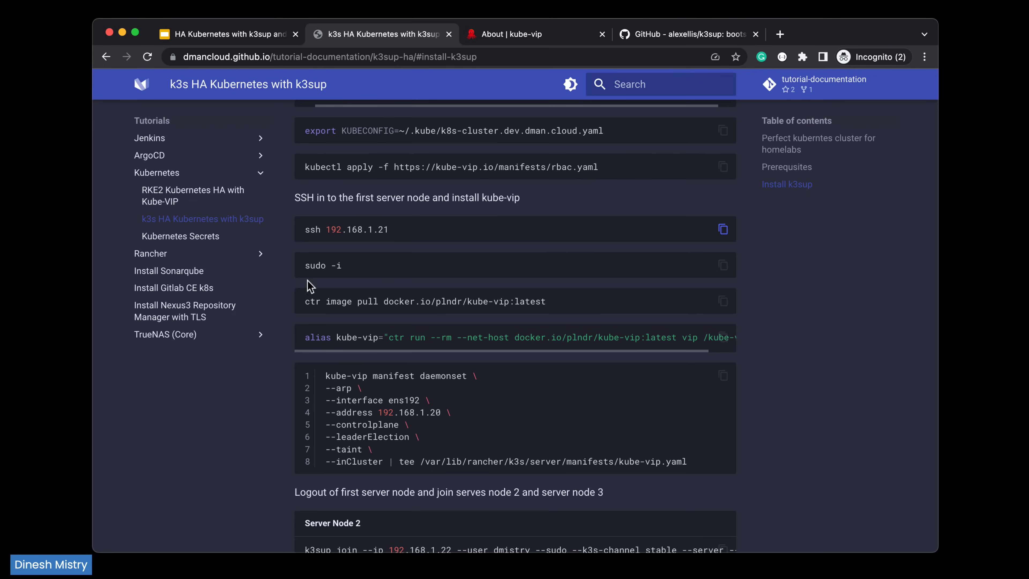
mouse_move(722, 302)
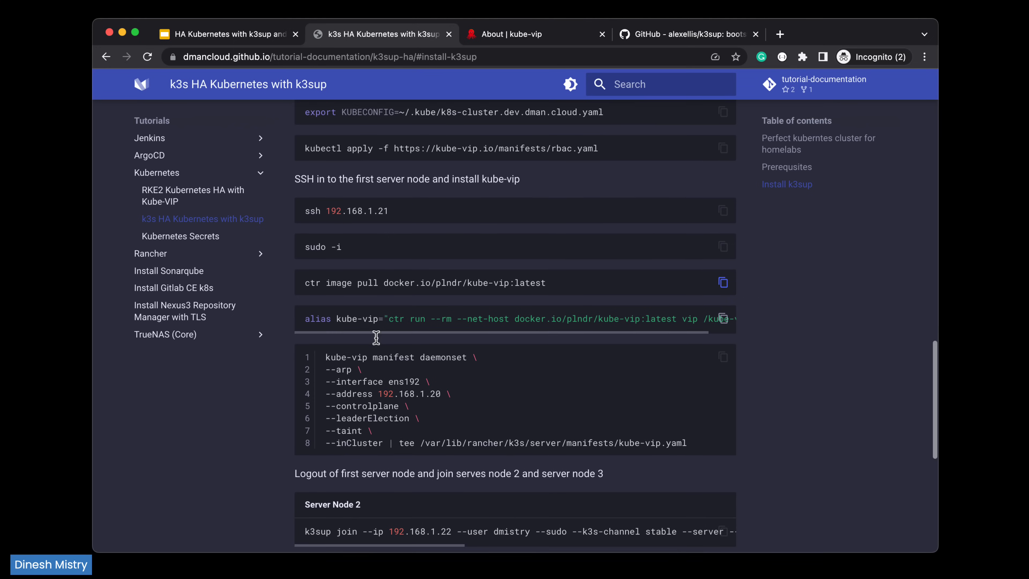
Step: Copy the kube-vip image pull, alias kube-vip and daemonset manifest commands into the terminal
scroll(down, 3)
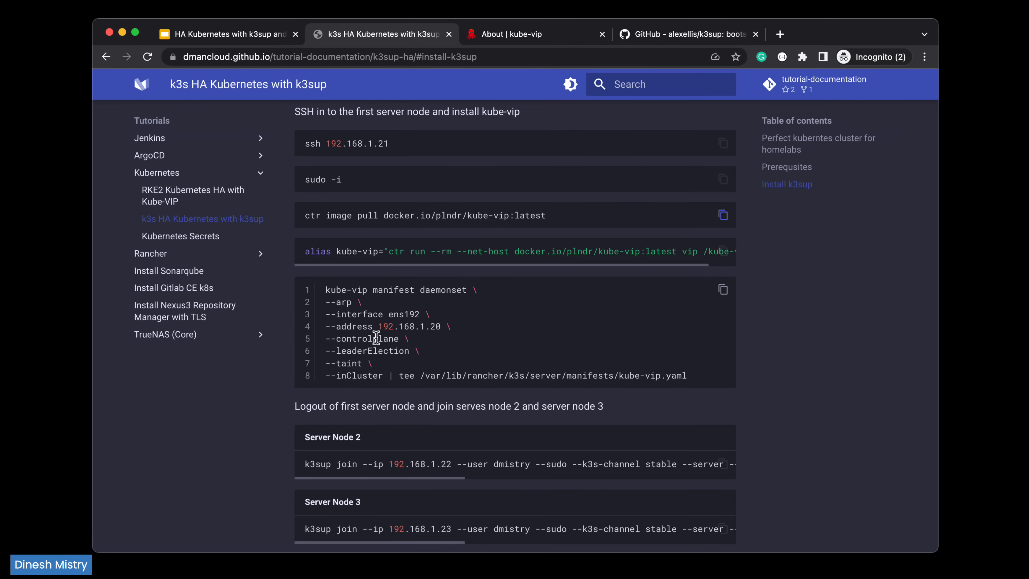
mouse_move(652, 198)
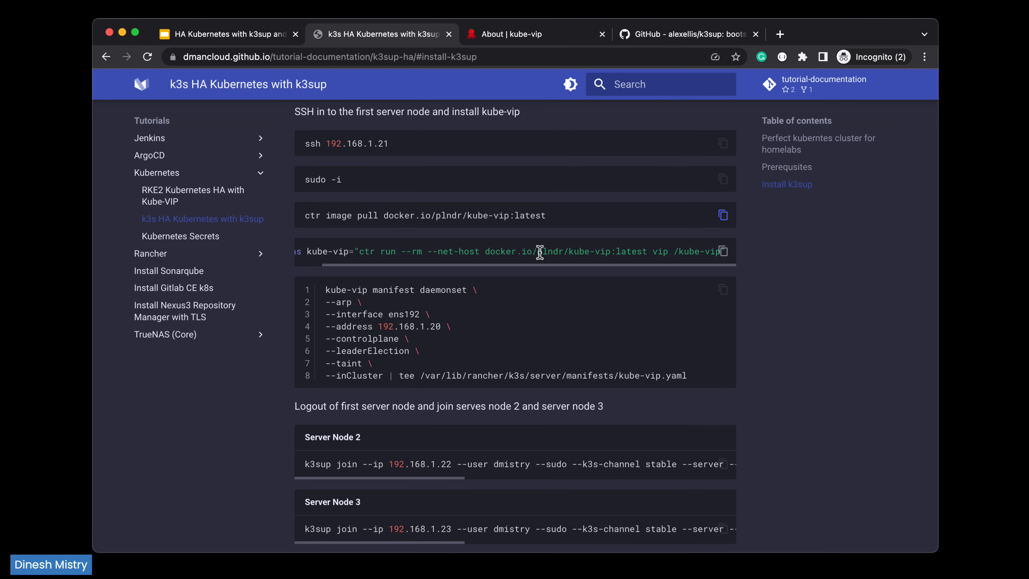
mouse_move(530, 254)
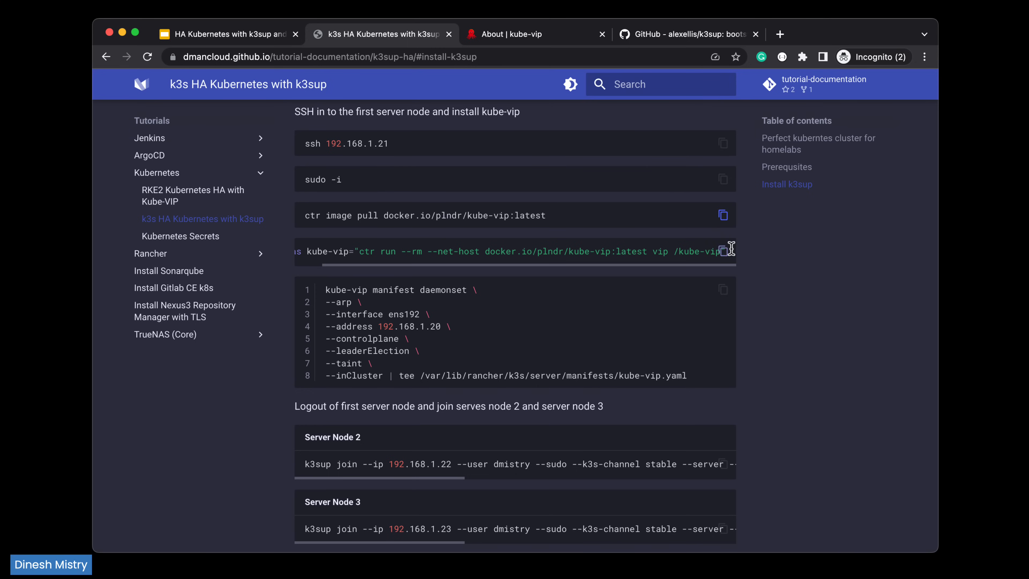
mouse_move(723, 251)
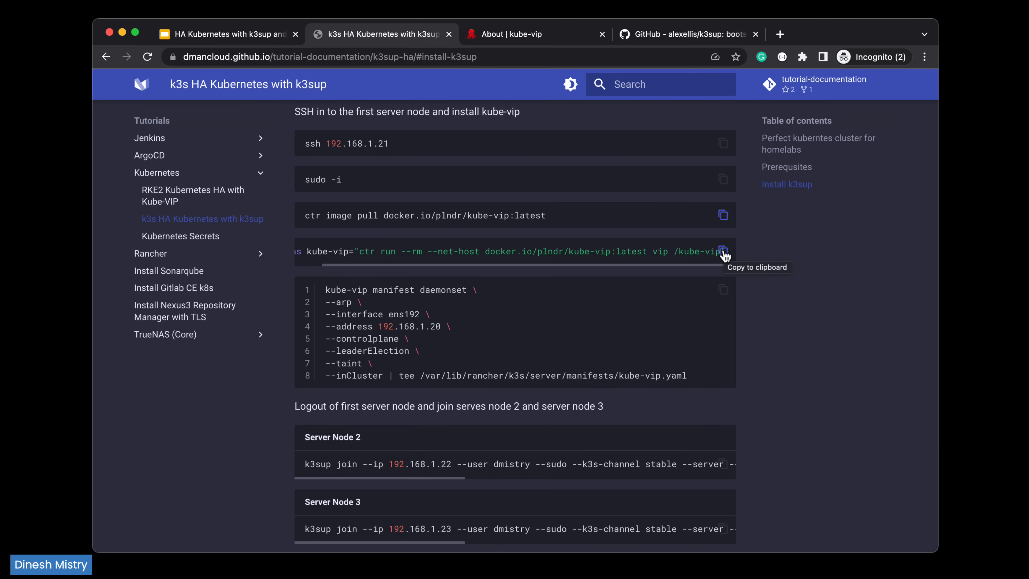
click(724, 252)
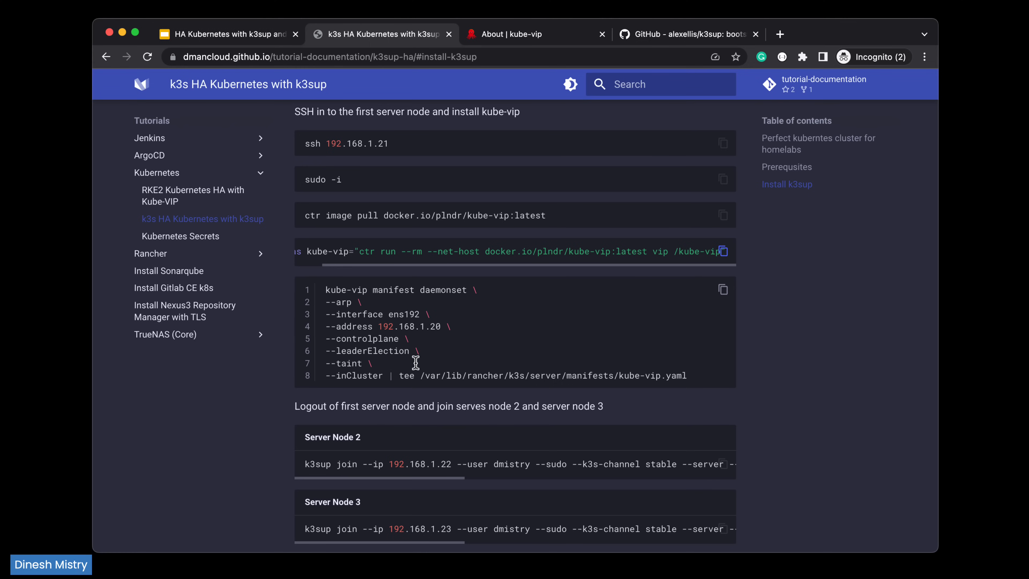
scroll(down, 3)
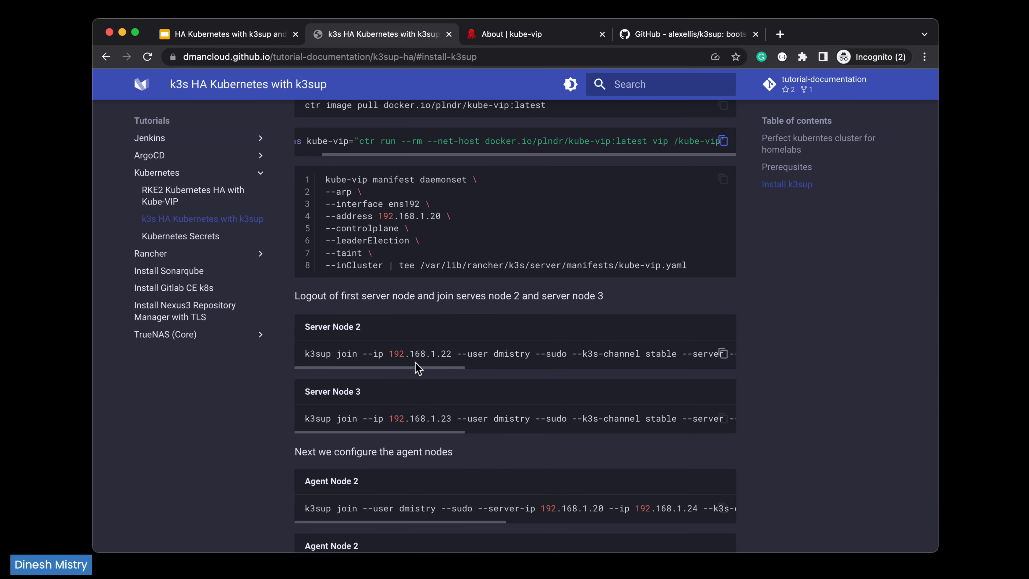
mouse_move(412, 200)
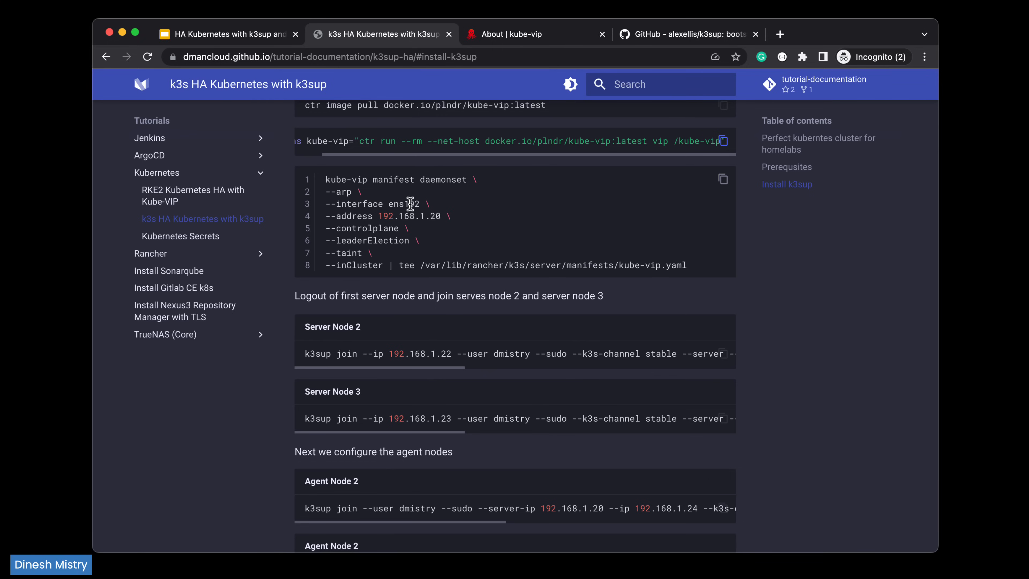
mouse_move(482, 250)
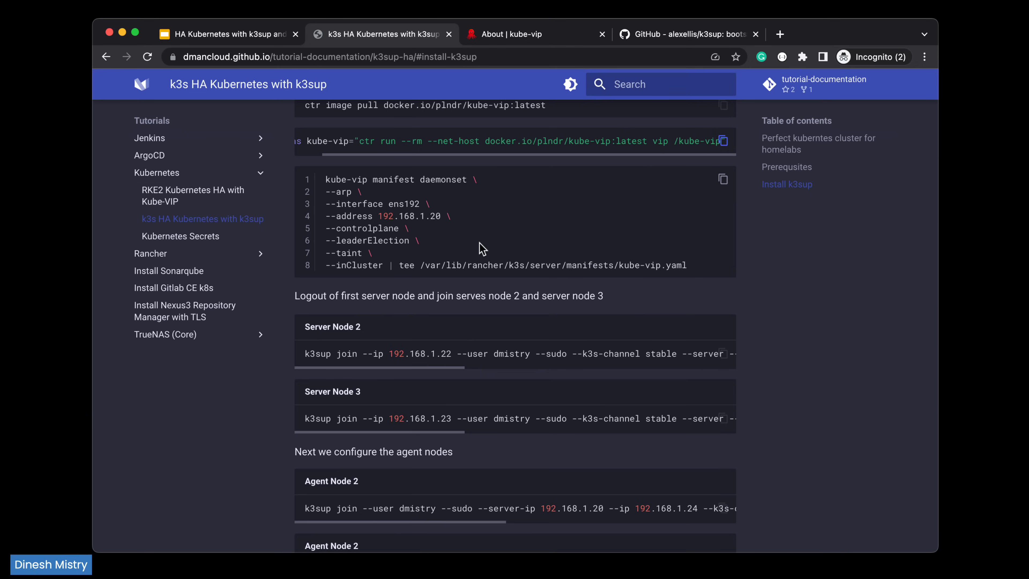
mouse_move(383, 234)
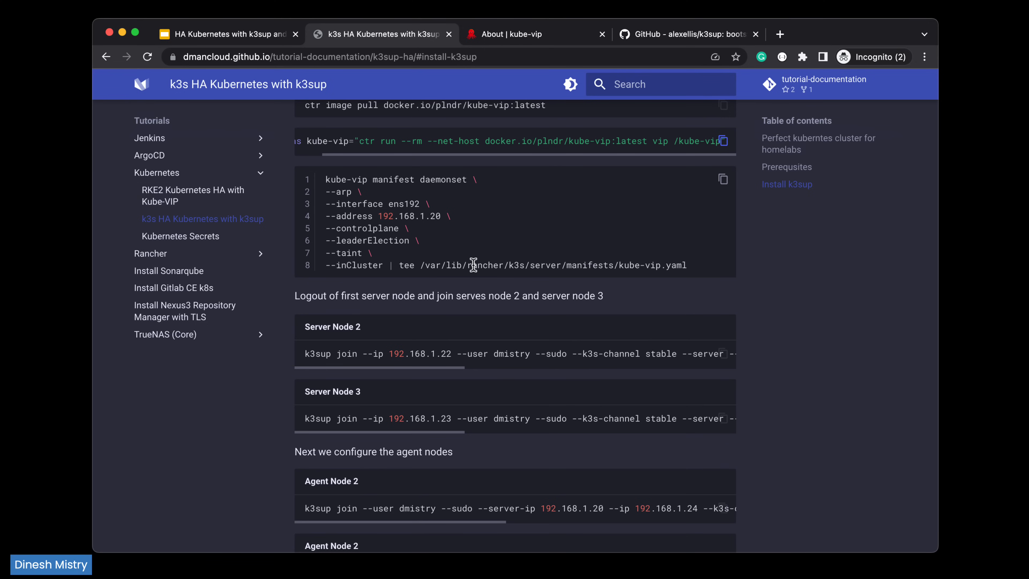
mouse_move(589, 263)
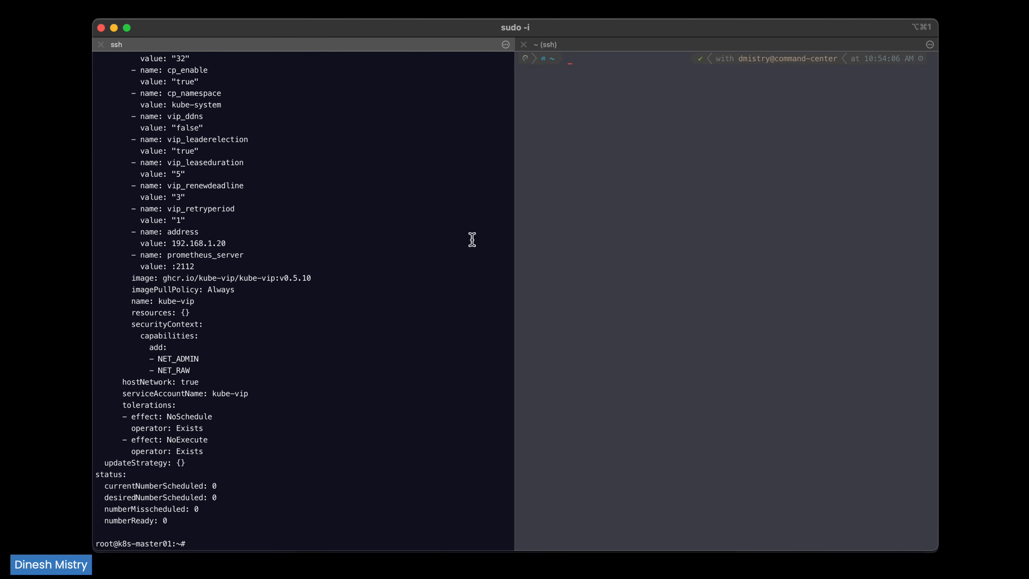
mouse_move(391, 257)
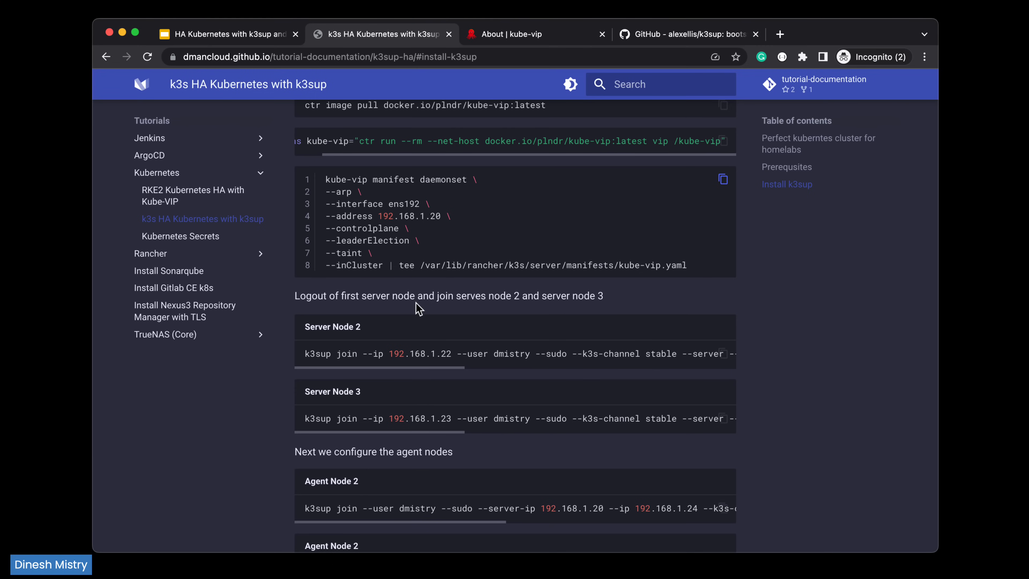
Step: Copy the complete k3sup join command for server node 2 (192.168.1.22) and run it
scroll(down, 3)
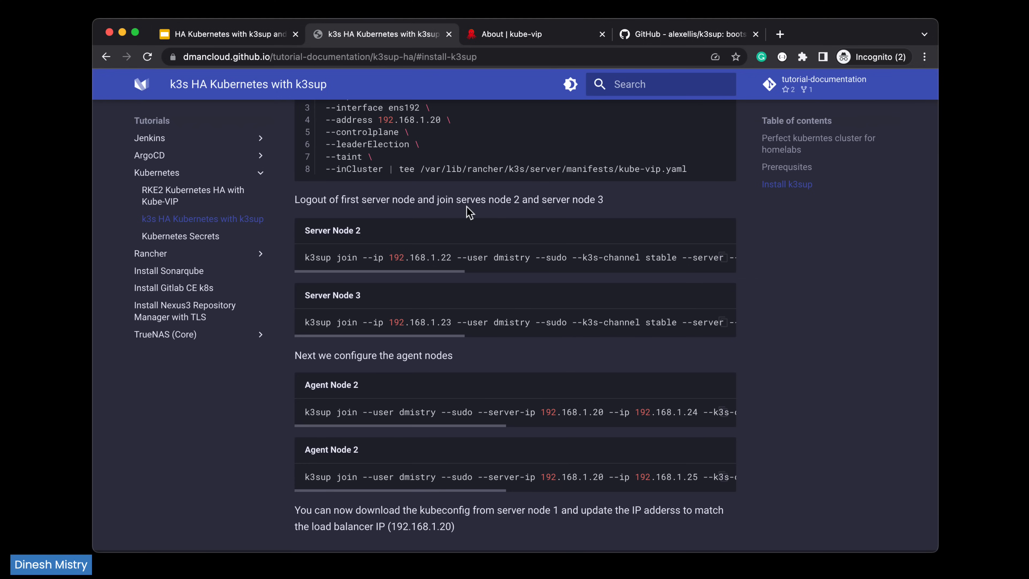
mouse_move(474, 204)
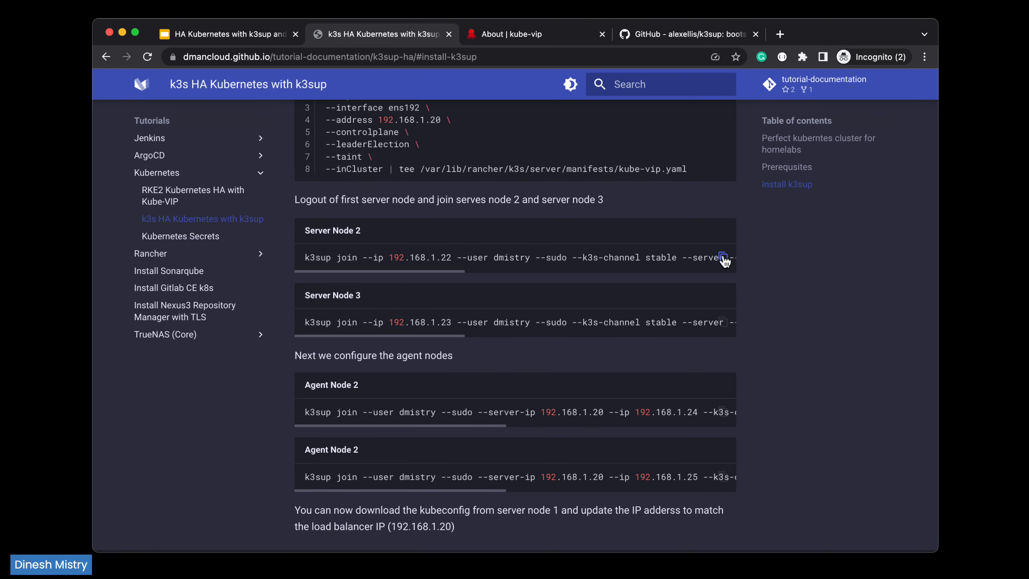
click(724, 258)
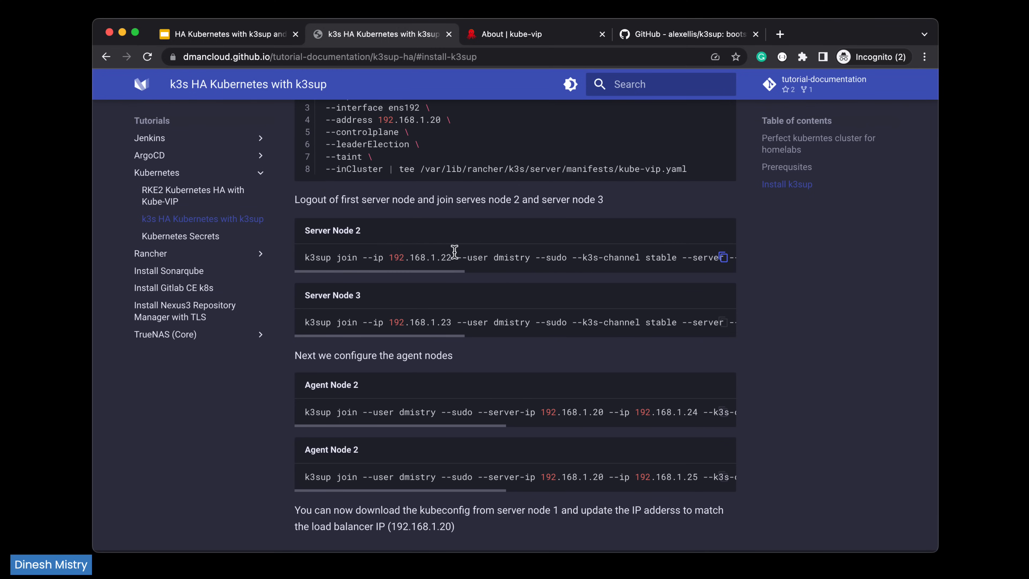
mouse_move(487, 256)
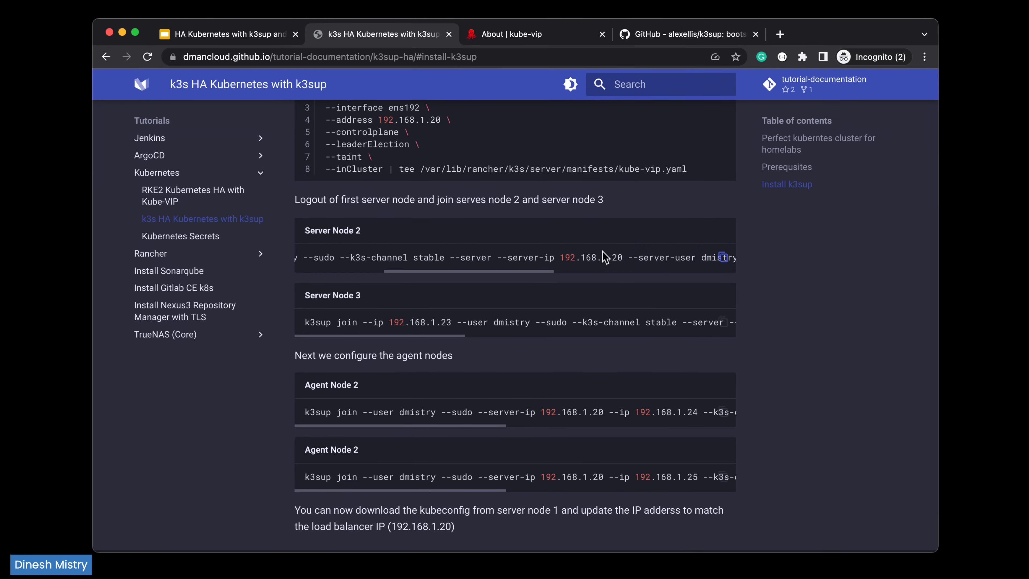
mouse_move(622, 257)
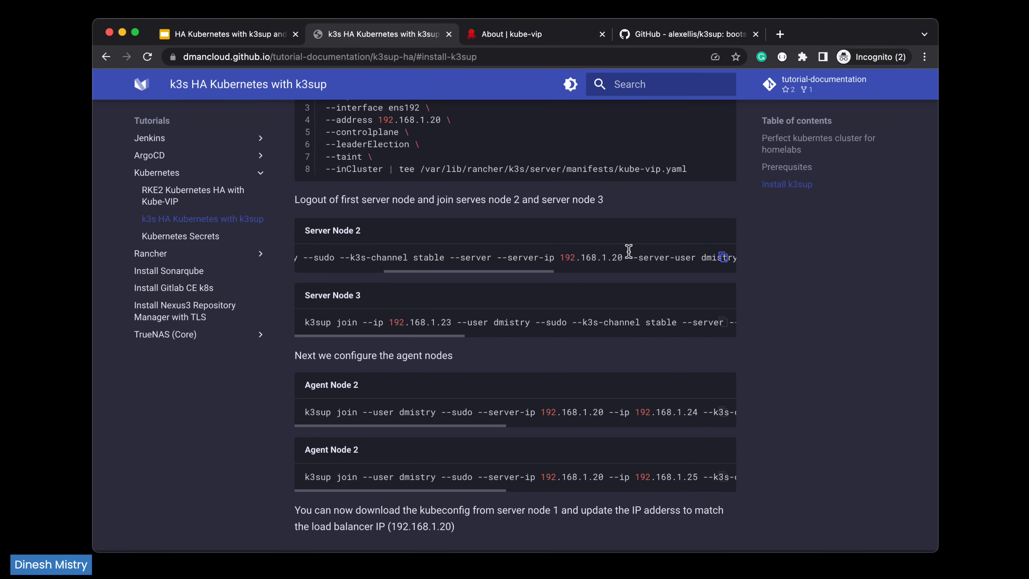
mouse_move(605, 274)
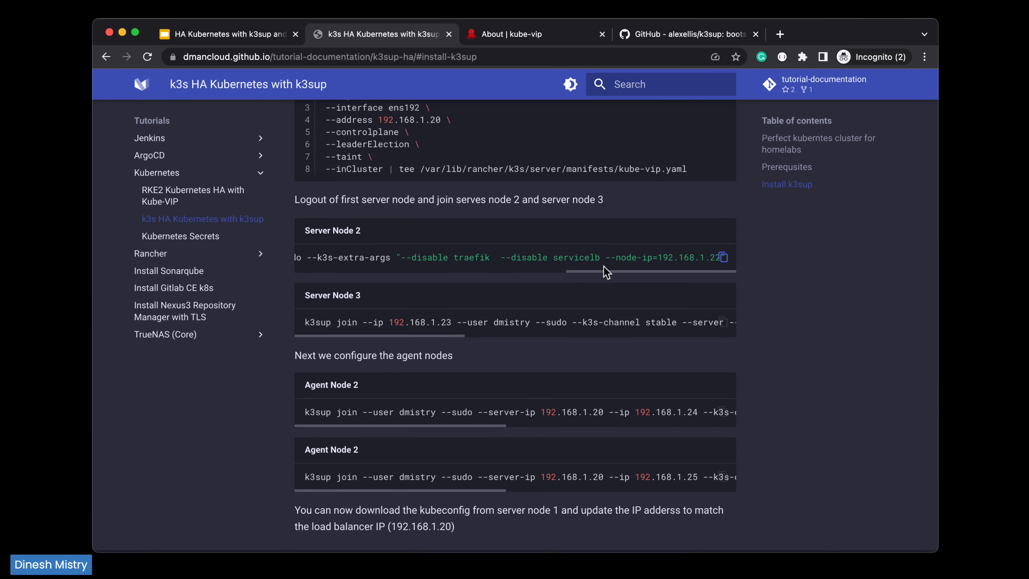
click(725, 258)
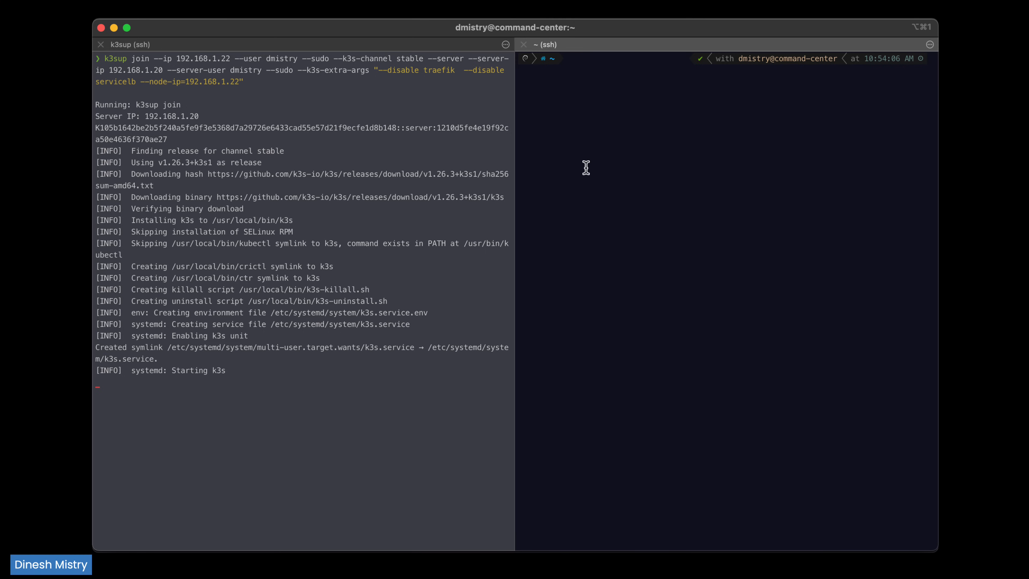
Step: Export KUBECONFIG to k8s-cluster.dev.dman.cloud.yaml and run watch kubectl get pods -A
text(export KUBECONFIG=/home/dmistry/.kube/k8s-cluster.dev.dman.cloud.yaml)
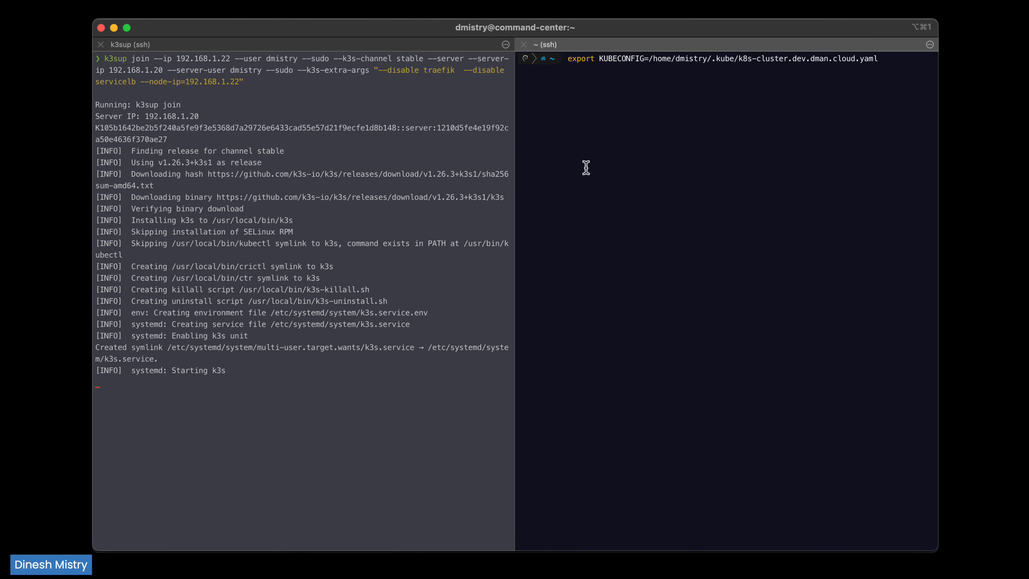
text(watch kubectl get pods -A)
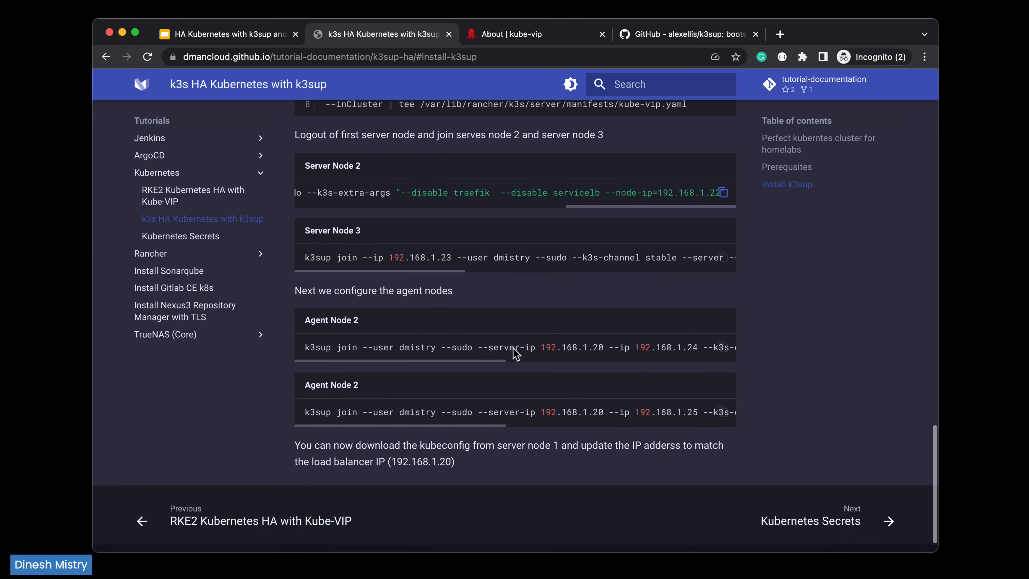
Step: Reach the k3sup join command for server node 3 (192.168.1.23) while the node watch runs
scroll(down, 3)
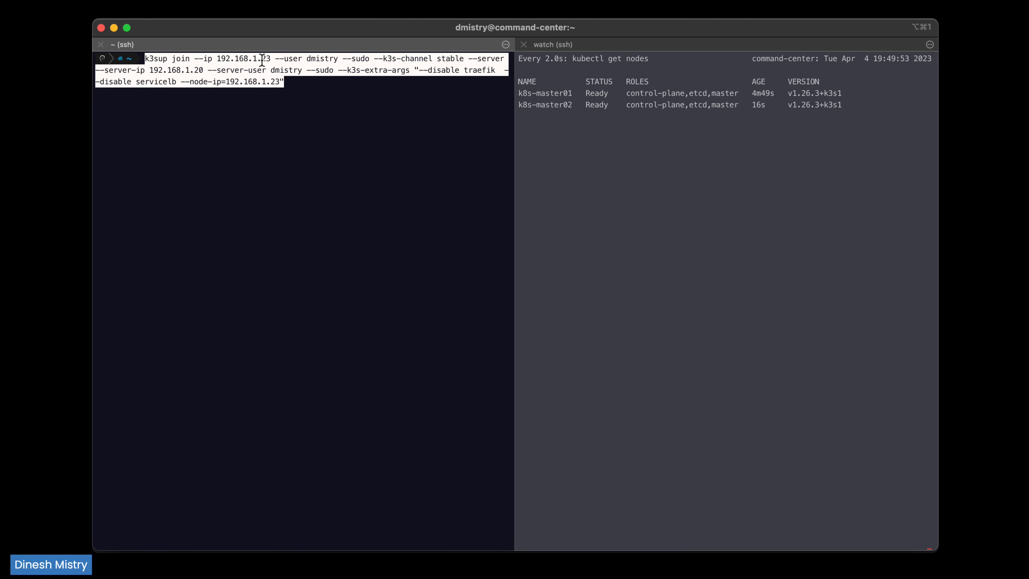
mouse_move(266, 103)
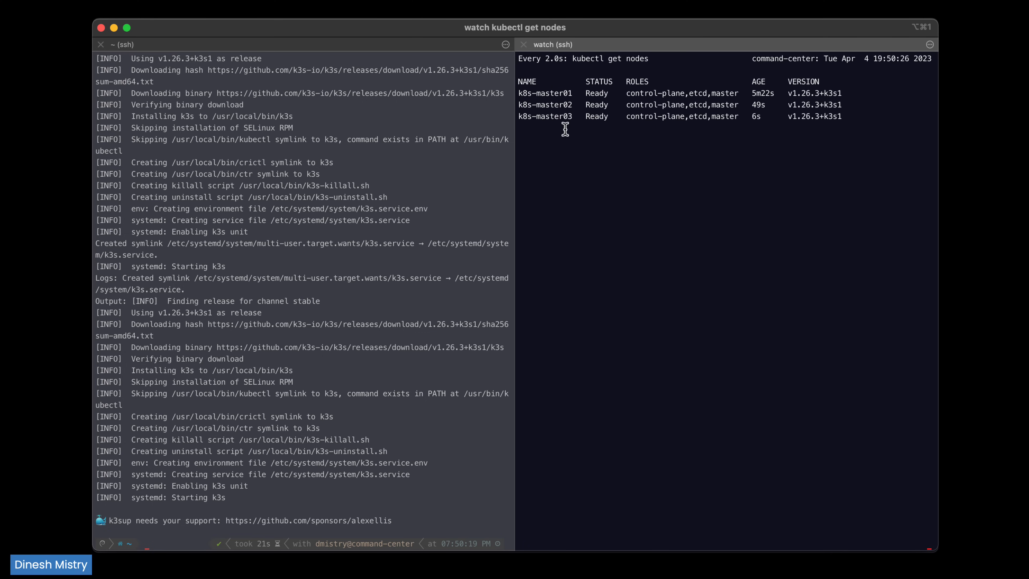
mouse_move(565, 229)
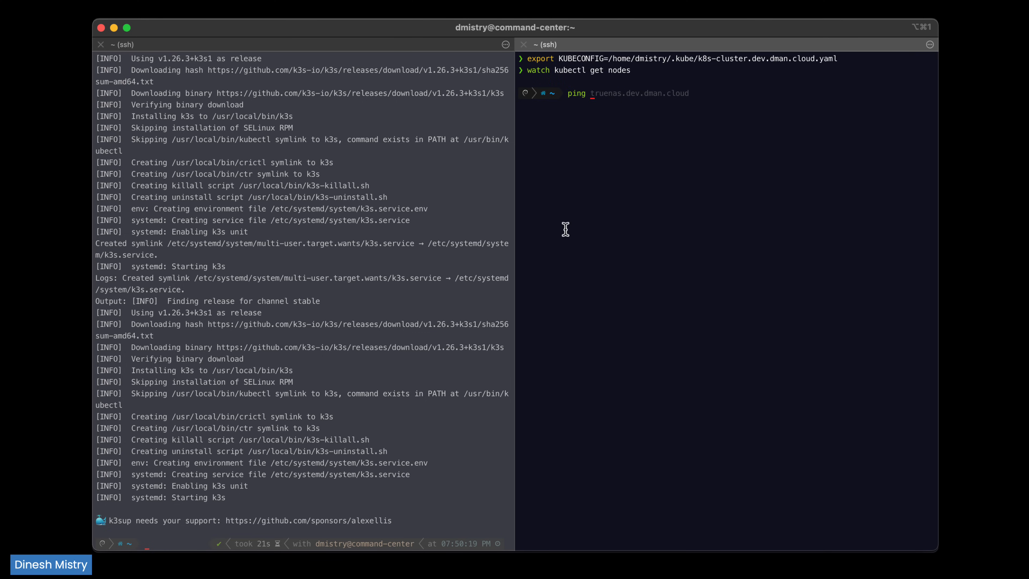
Step: Ping the virtual IP 192.168.1.20 and see replies with 0% packet loss
text(192.168.1.20)
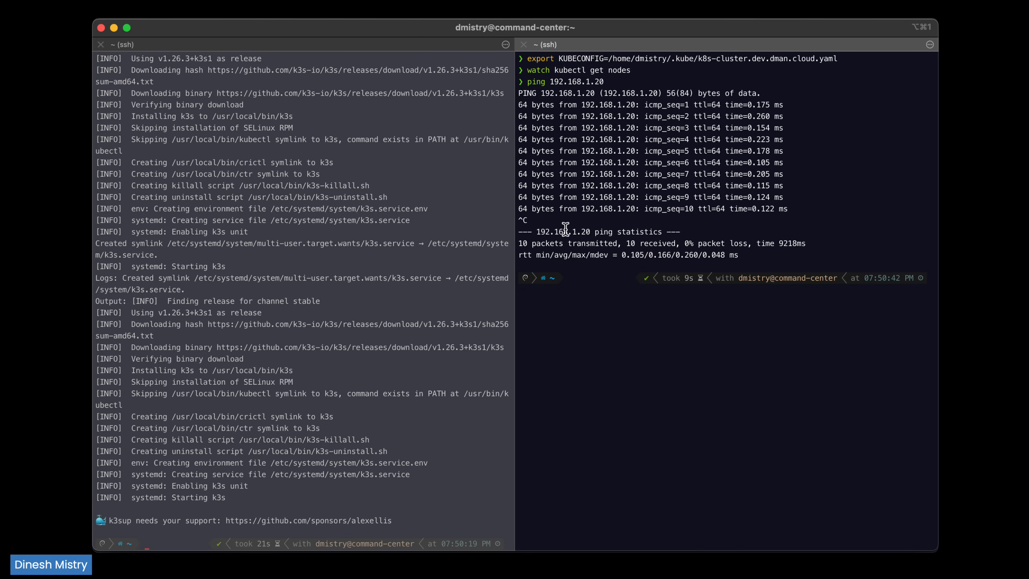
Step: Move into the .kube folder and apply the kube-vip rbac.yaml manifest
text(cd .kube/)
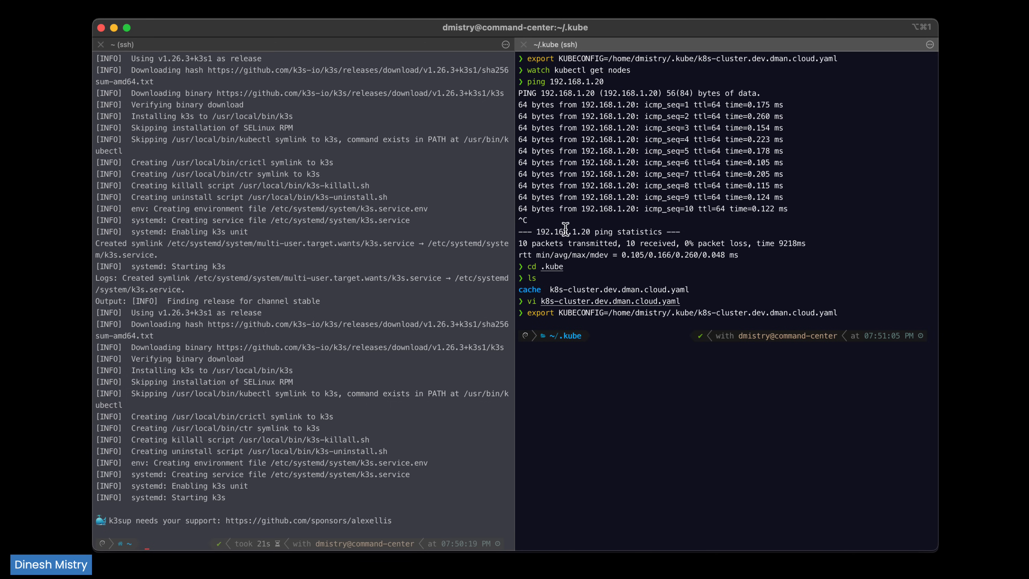
text(kubectl apply -f https://kube-vip.io/manifests/rbac.yaml)
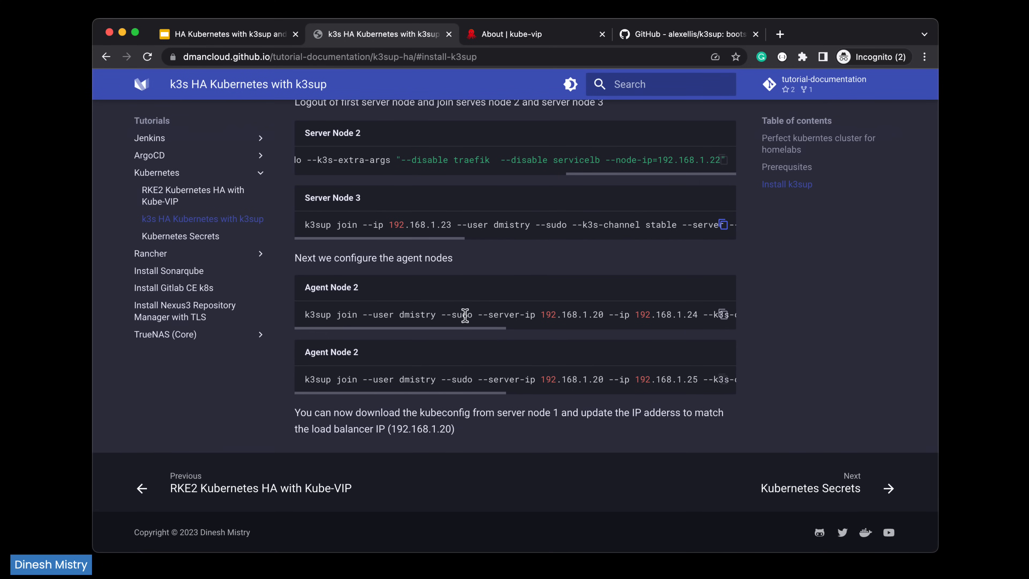
Step: Copy the agent node's k3sup join command from the tutorial page
click(723, 315)
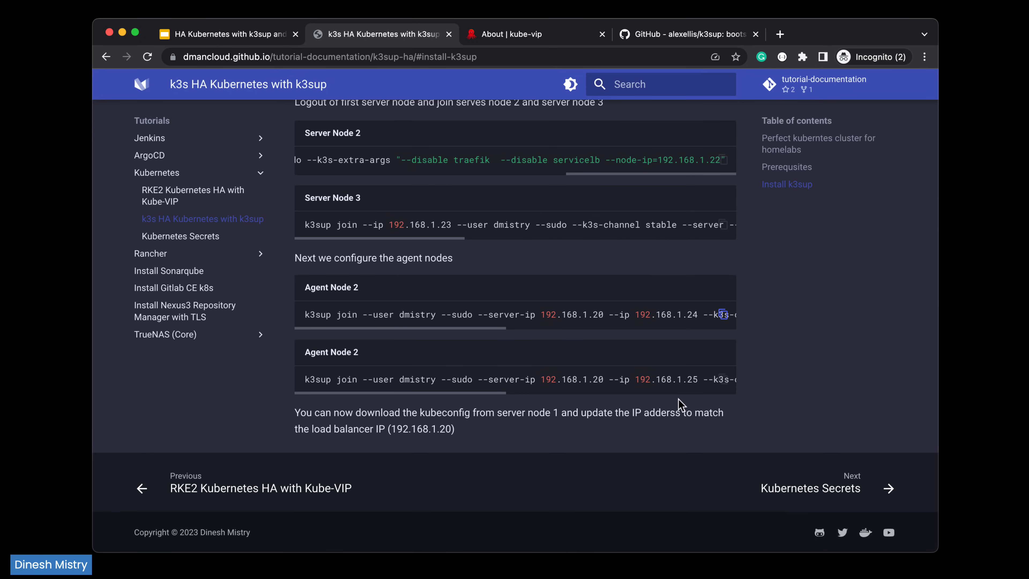
click(722, 313)
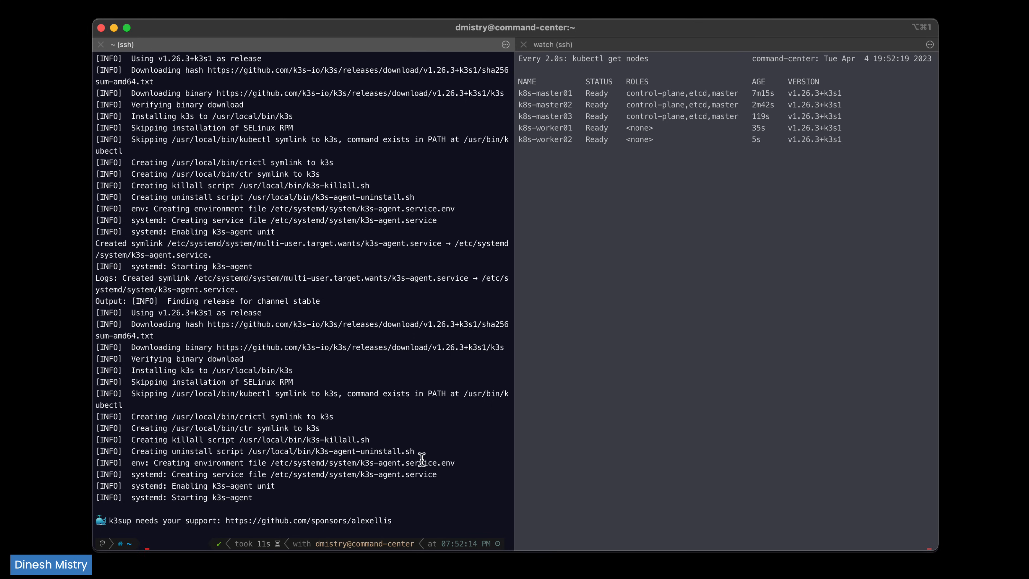
mouse_move(364, 426)
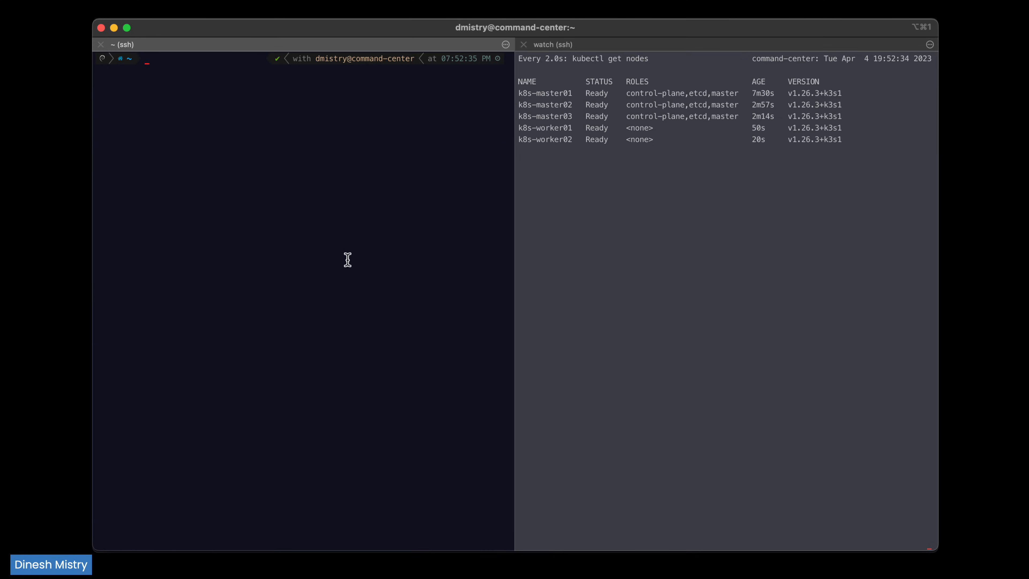
Step: List nodes wide and all pods, picking up the kube-vip-ds-tjm48 pod name
text(kubectl get node -o wide)
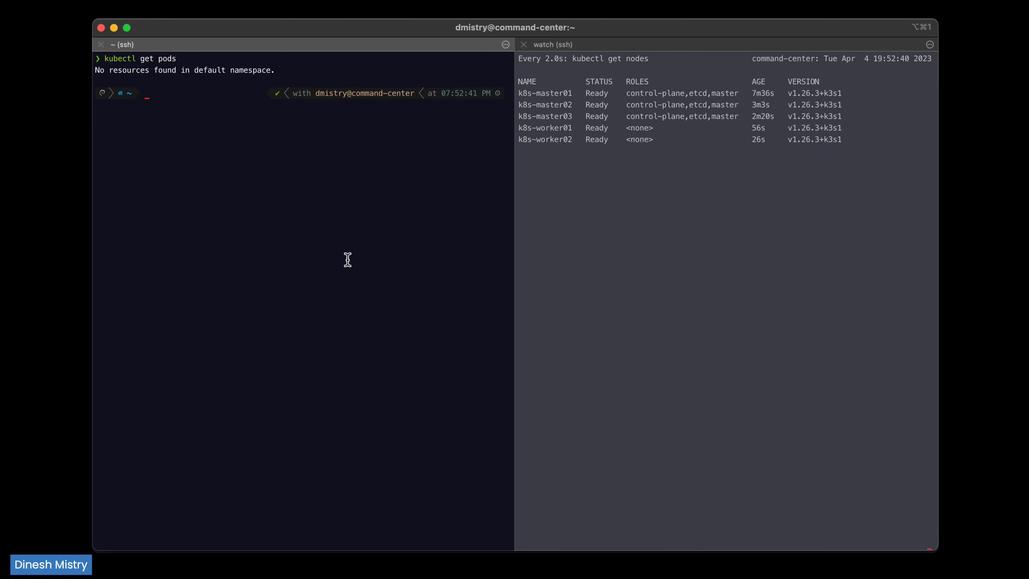
text(kubectl get pods -A)
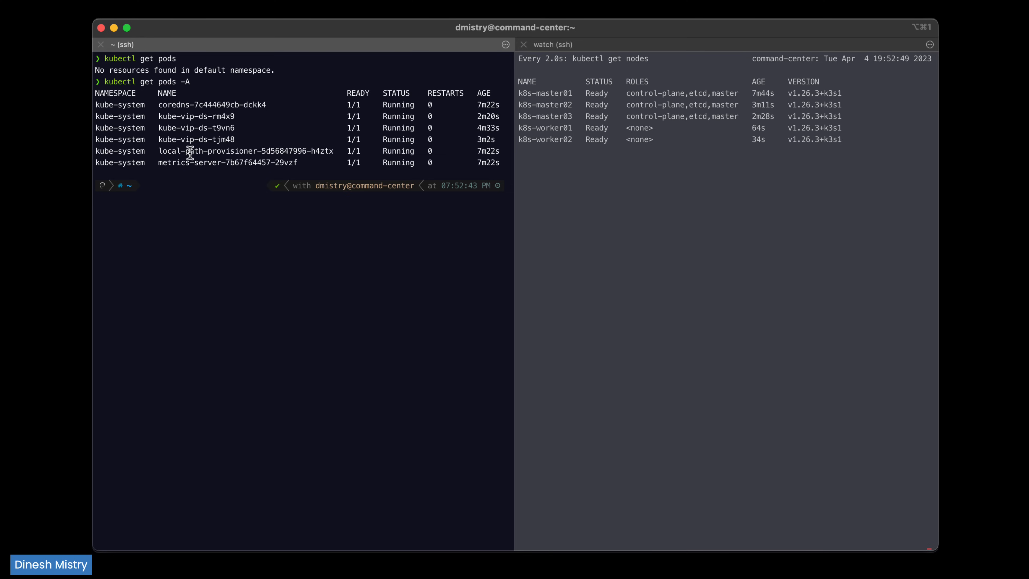
double_click(195, 139)
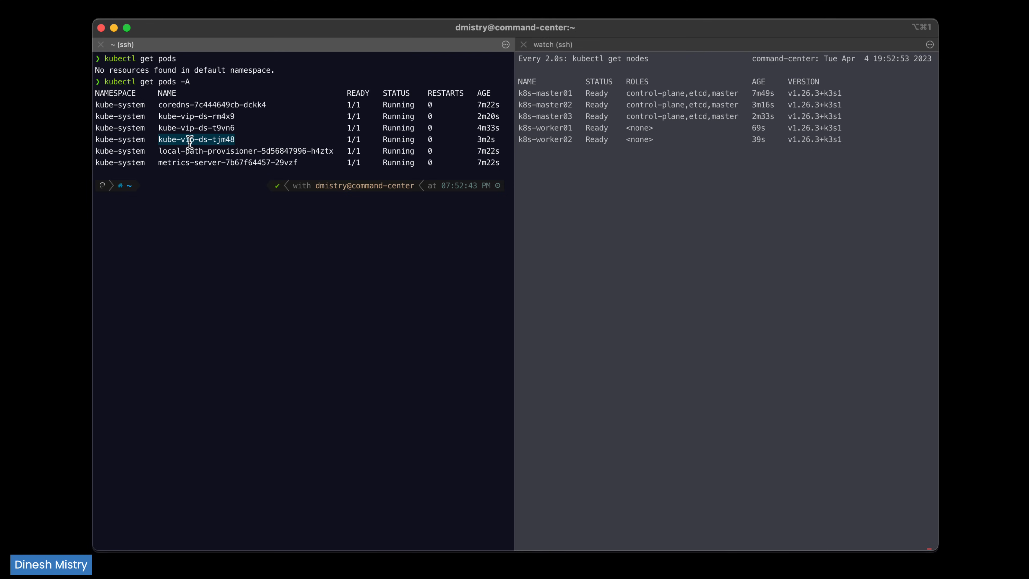
text(kubectl get pods -A)
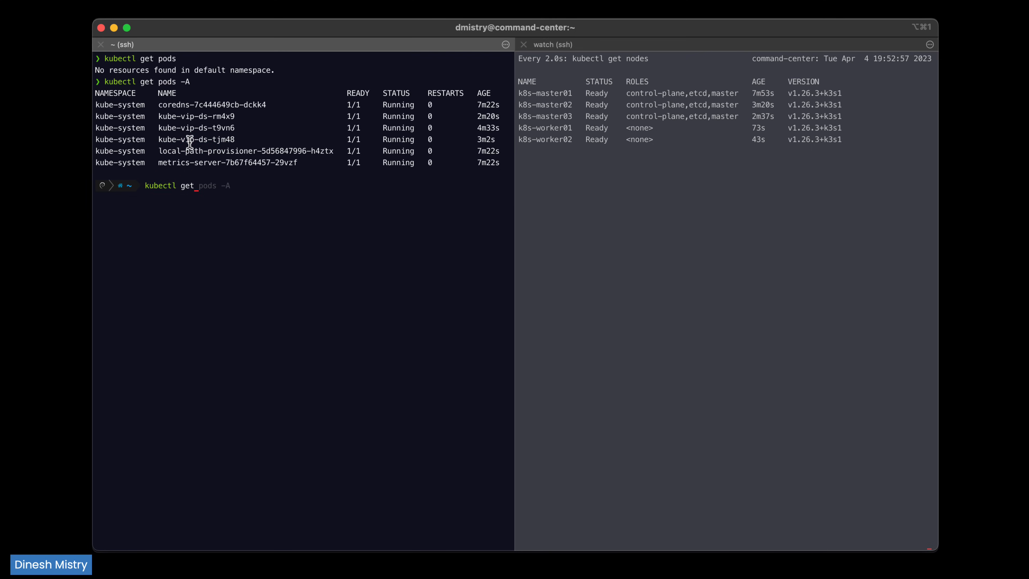
Step: Grep the kube-vip-ds-tjm48 logs in kube-system for leader, showing k8s-master01 leading
text(kubectl logs zfs-nfs-democratic-csi-controller-7547f8dfb7-v6w7q -n democratic-csi)
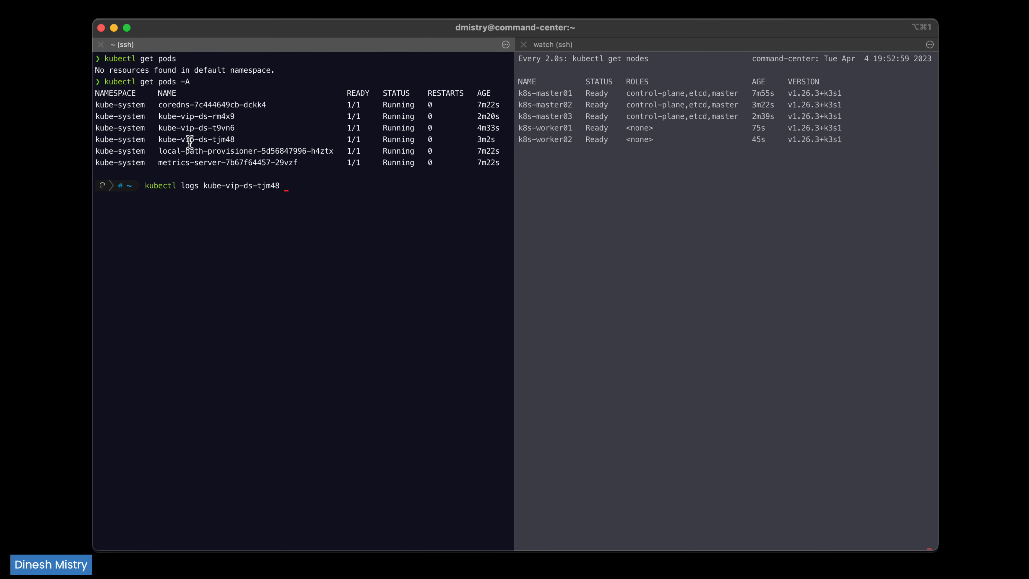
text(-n)
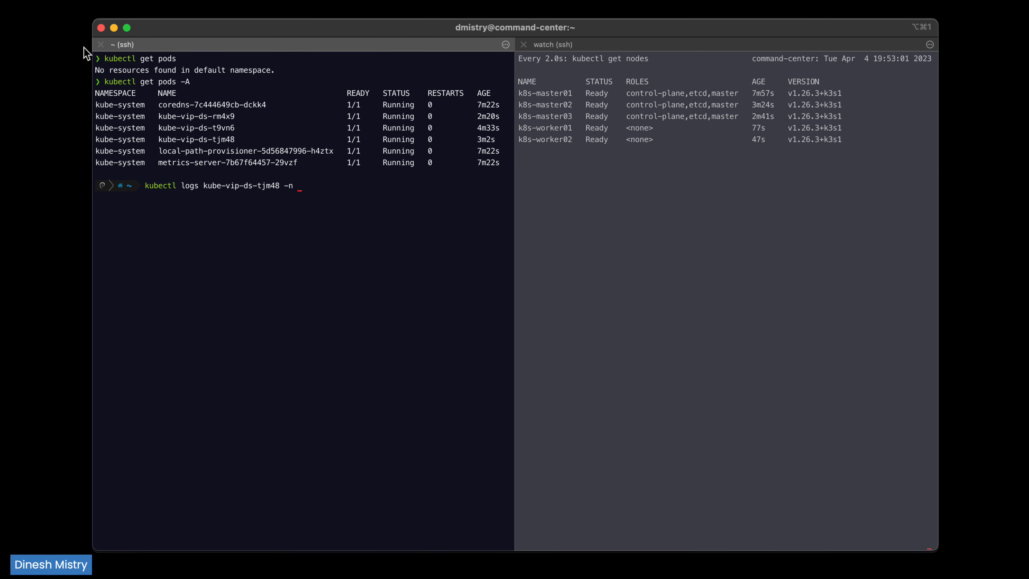
text(kube-system)
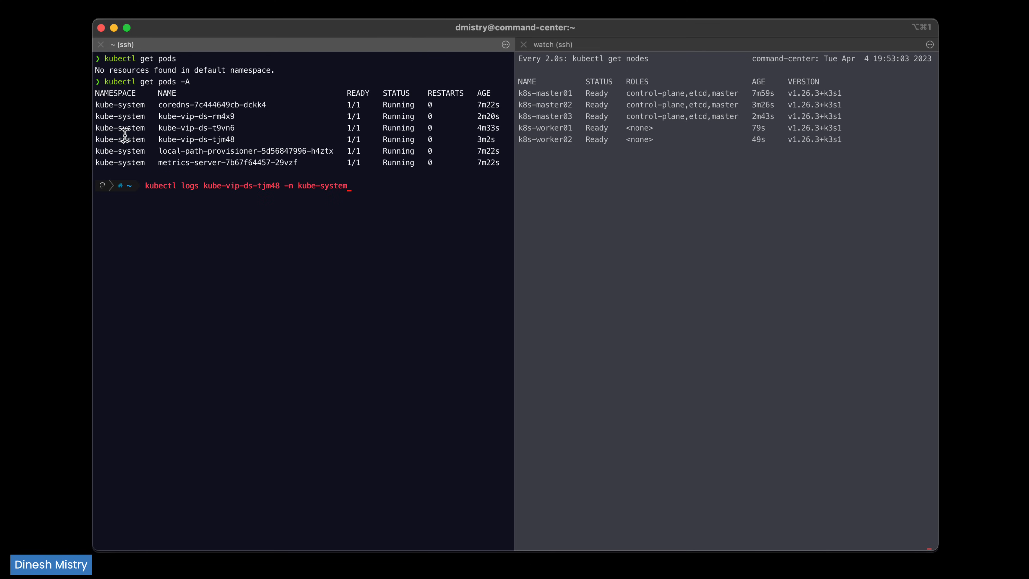
text(| grep -i lader)
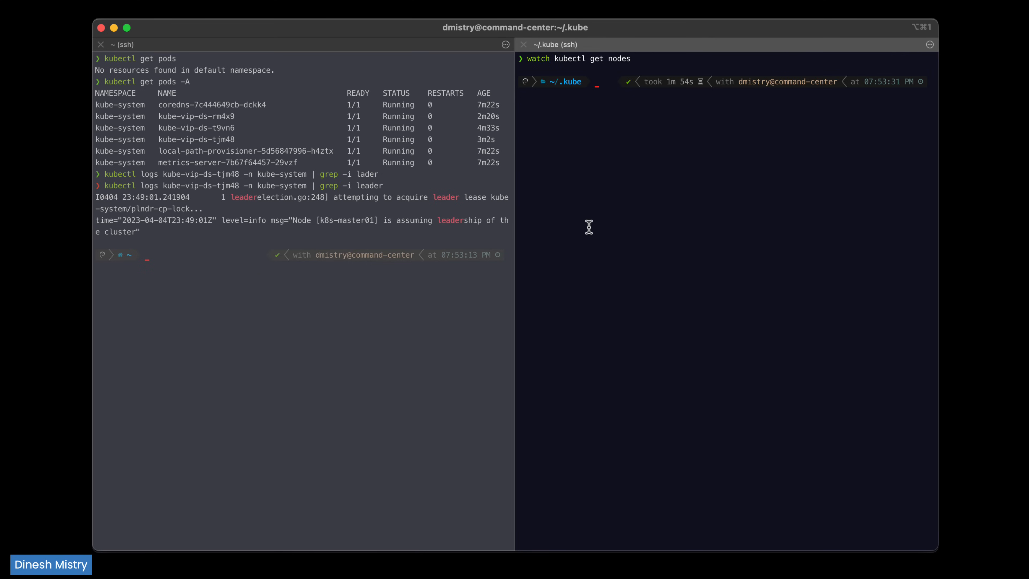
Step: Start a continuous ping to 192.168.1.20, then ssh to 192.168.1.21 as root to shut master01 down
text(clear)
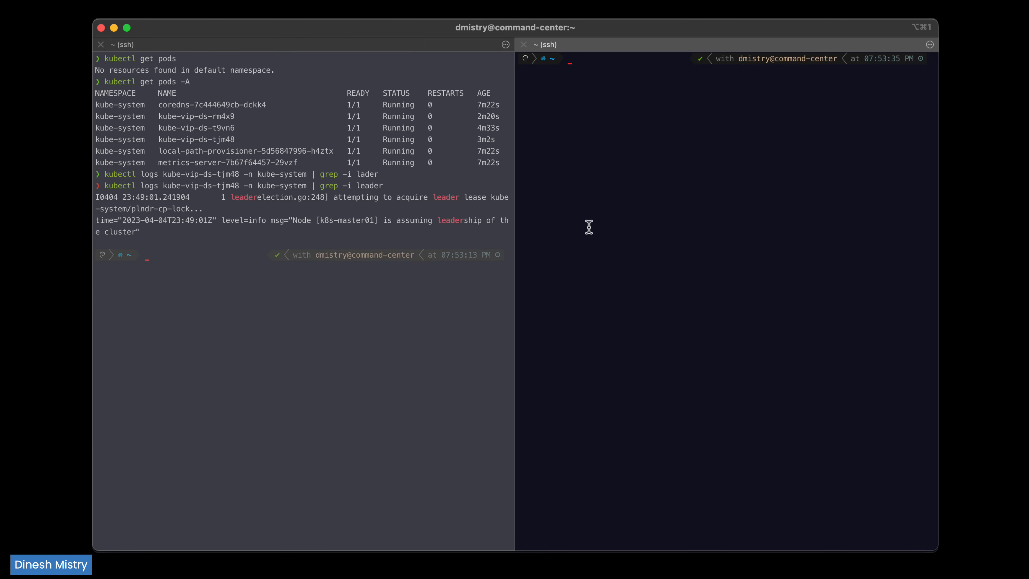
text(ping 192.168.1.20)
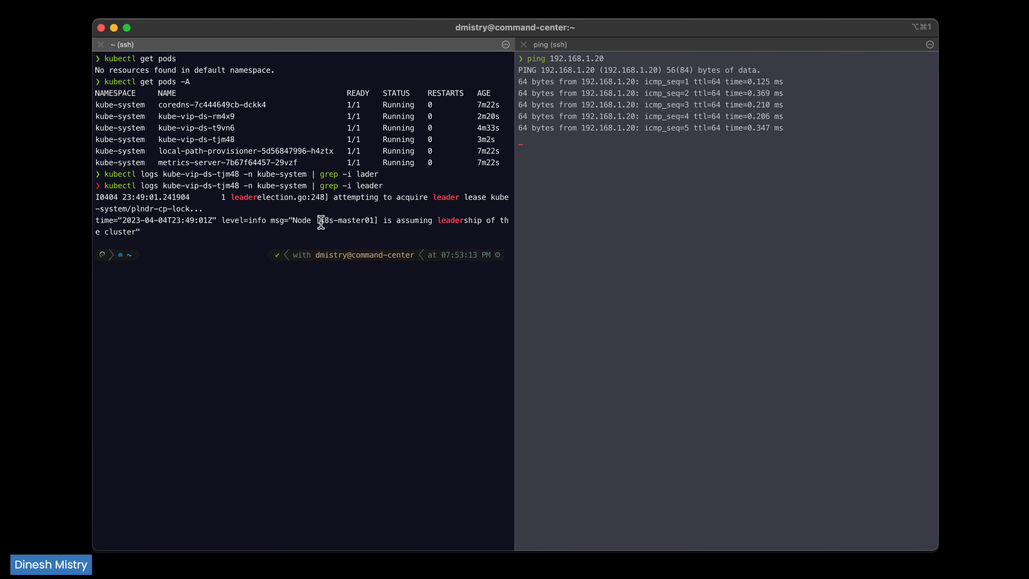
mouse_move(369, 215)
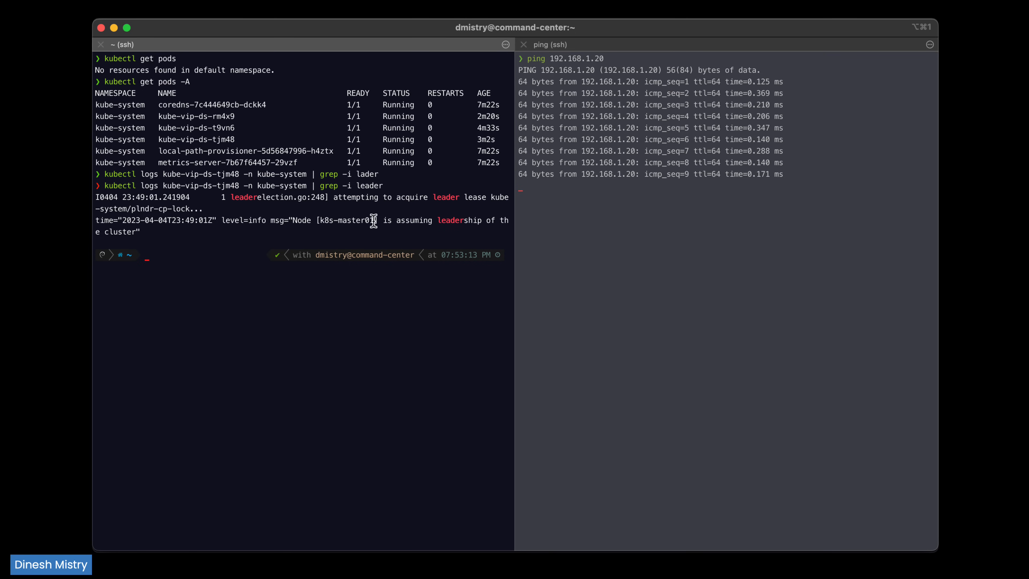
text(ssh 192.168.1.21)
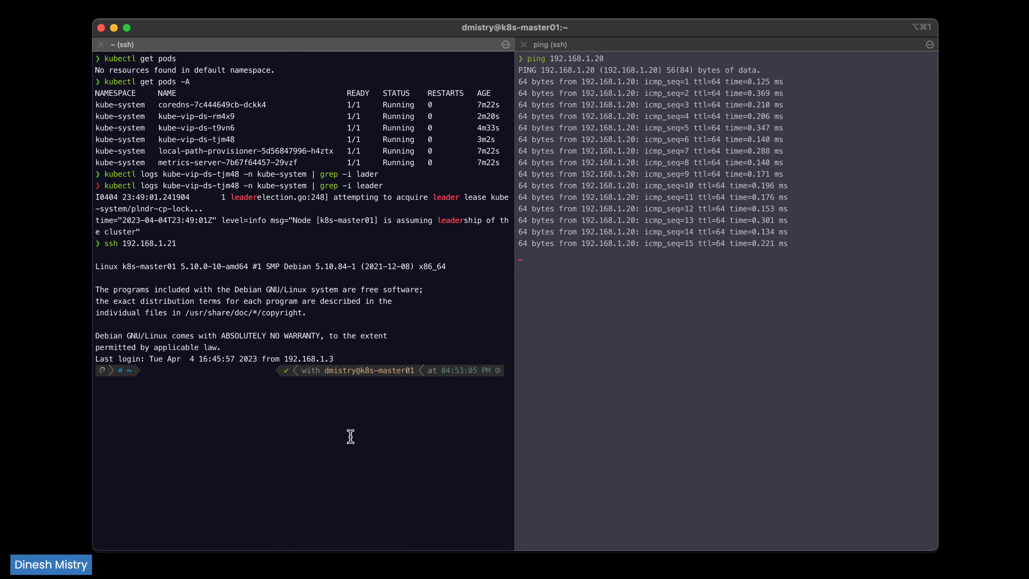
text(sudo -i)
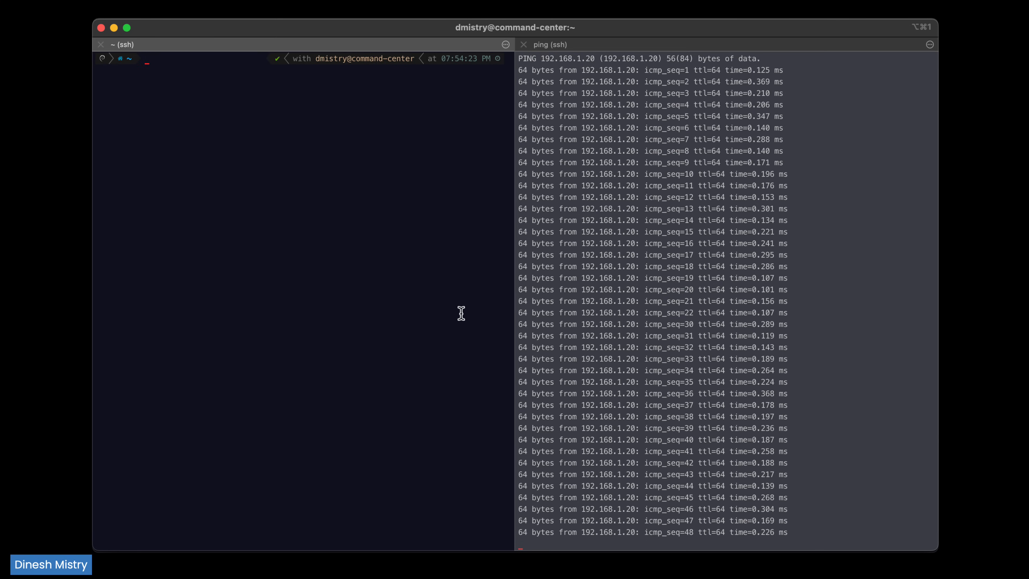
Step: List nodes and pods, picking up the kube-vip-ds-tjm48 pod name again
text(k get nodes)
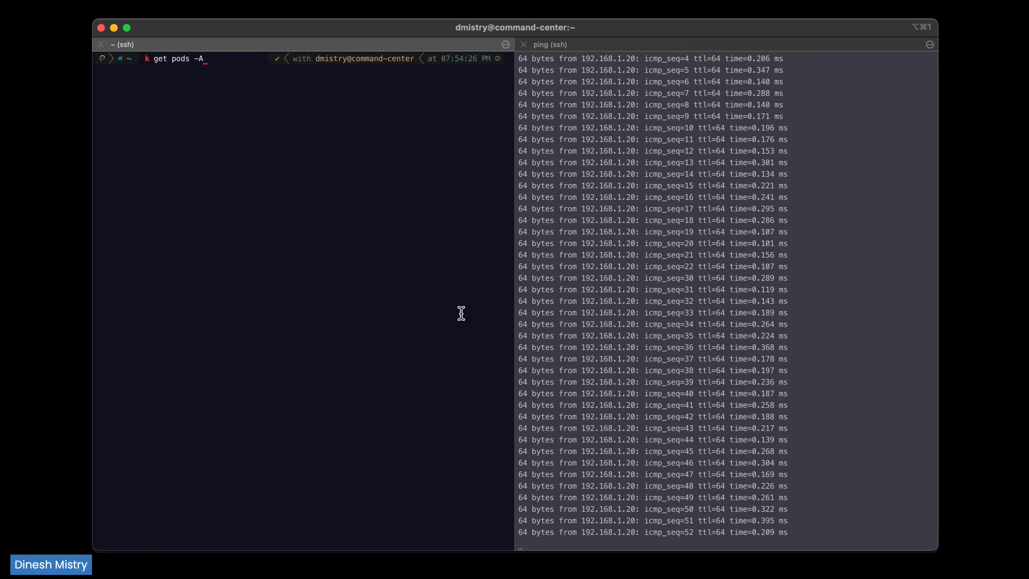
text(ubectl)
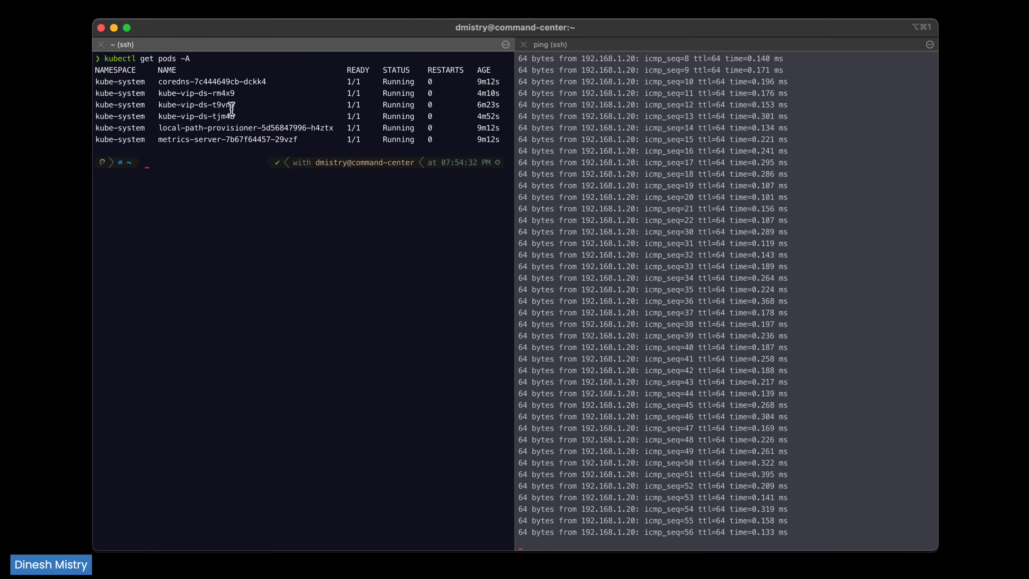
double_click(196, 116)
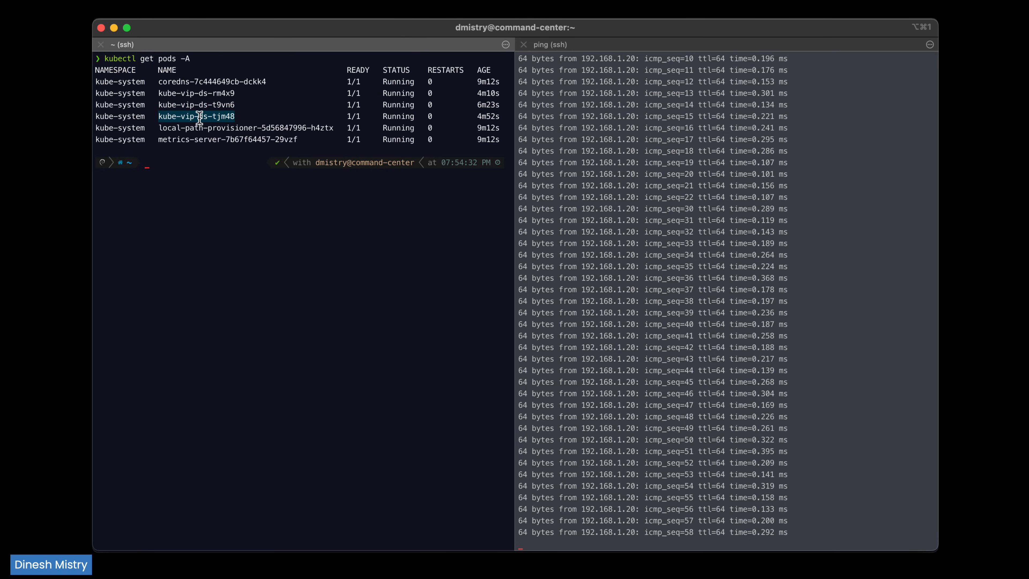
text(kube)
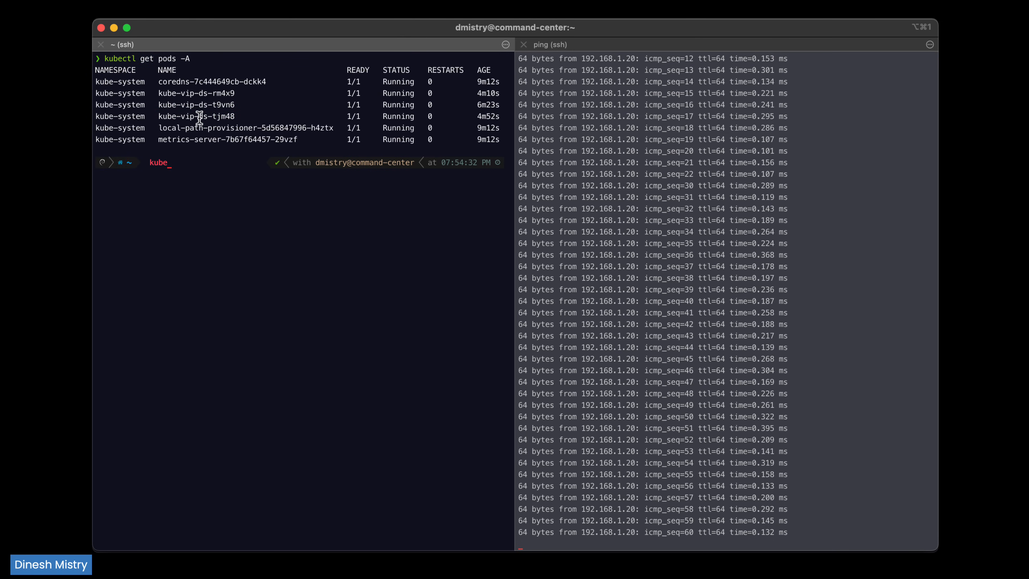
Step: Grep the kube-vip logs in kube-system for leader, confirming k8s-master03 now leads
text(kubectl logs kube-vip-ds-tjm48)
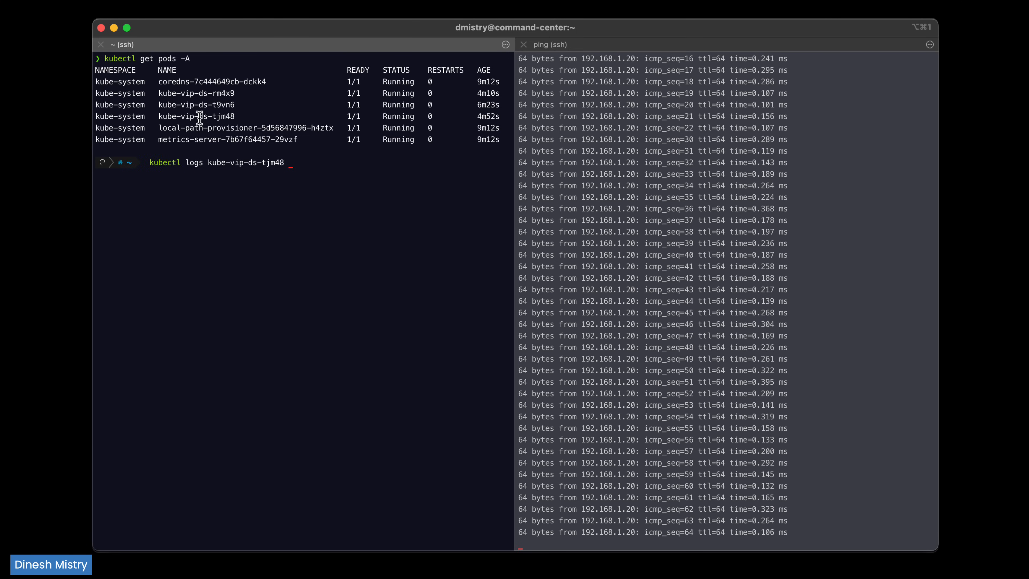
text(-n)
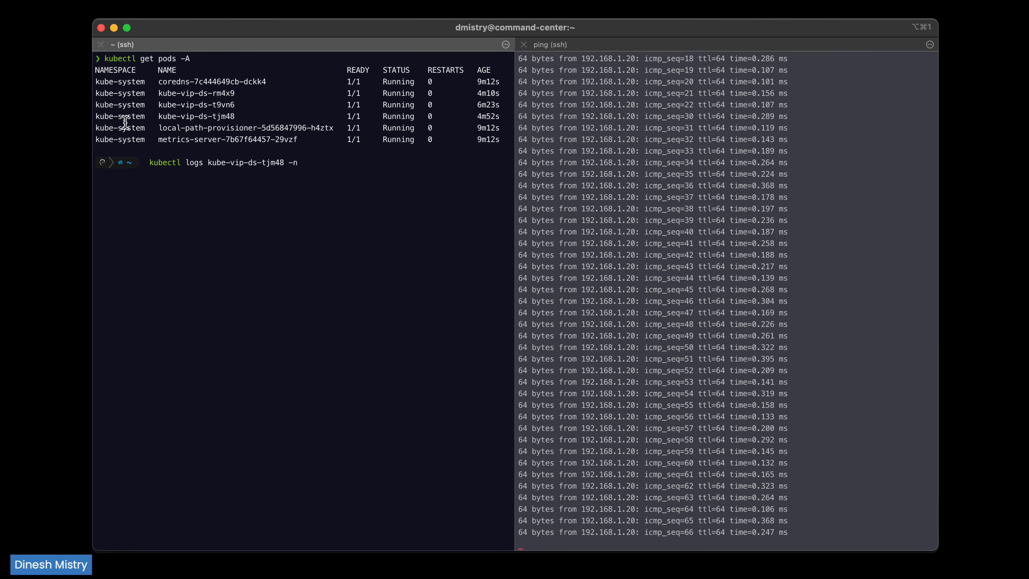
text(kube-system | grep -i leader)
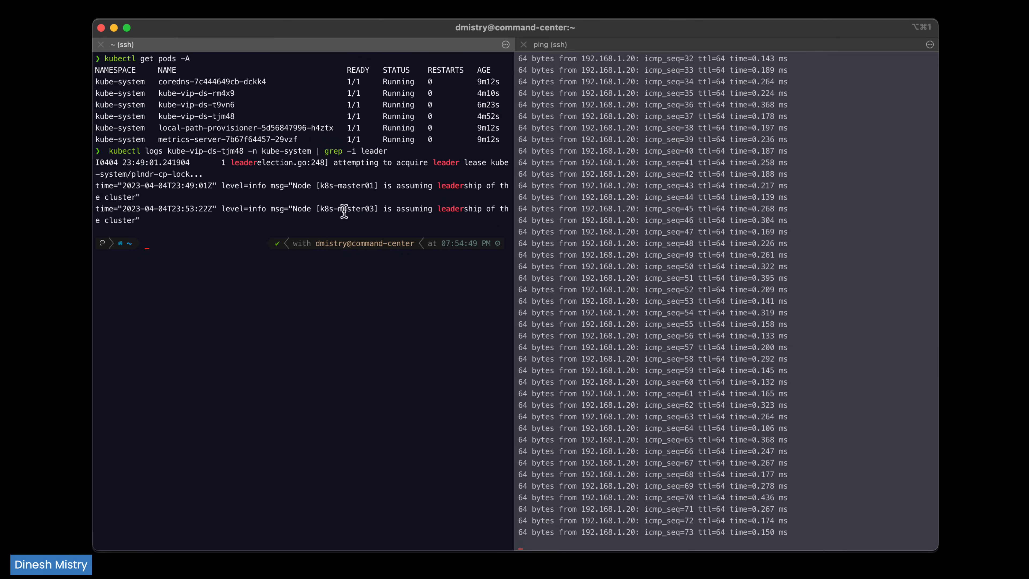
double_click(345, 209)
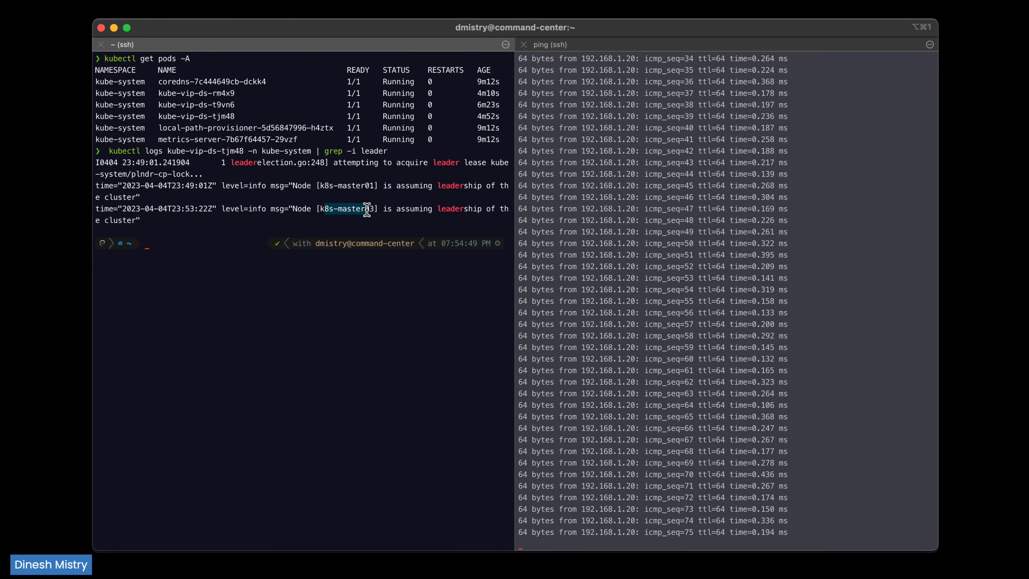